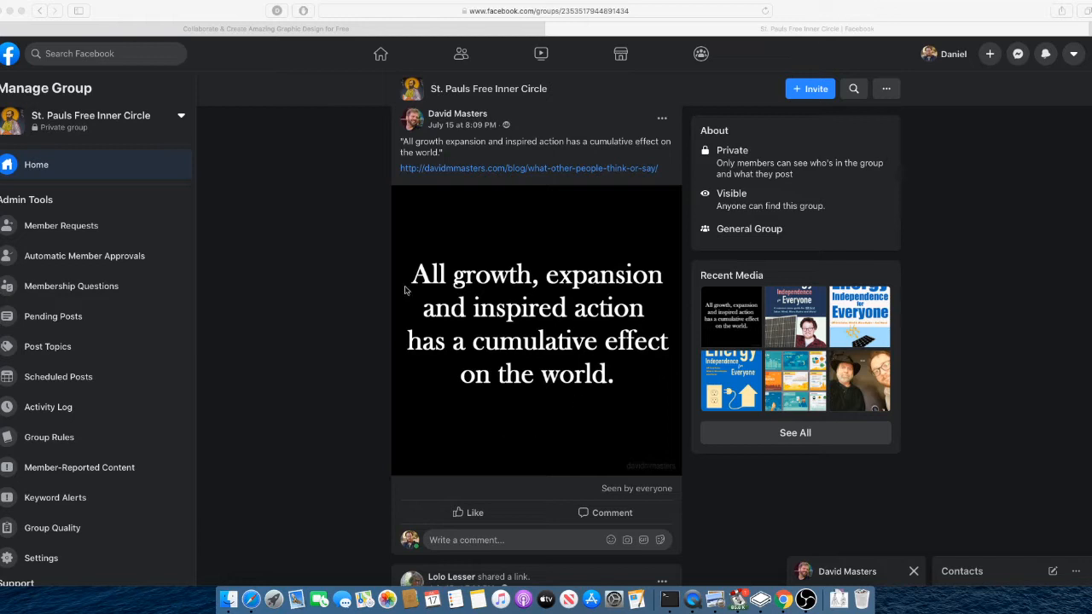
- Leave the Facebook group and load canva.com, reaching the Get started with Canva page
{"action": "scroll", "scroll_direction": "down", "scroll_amount": 3}
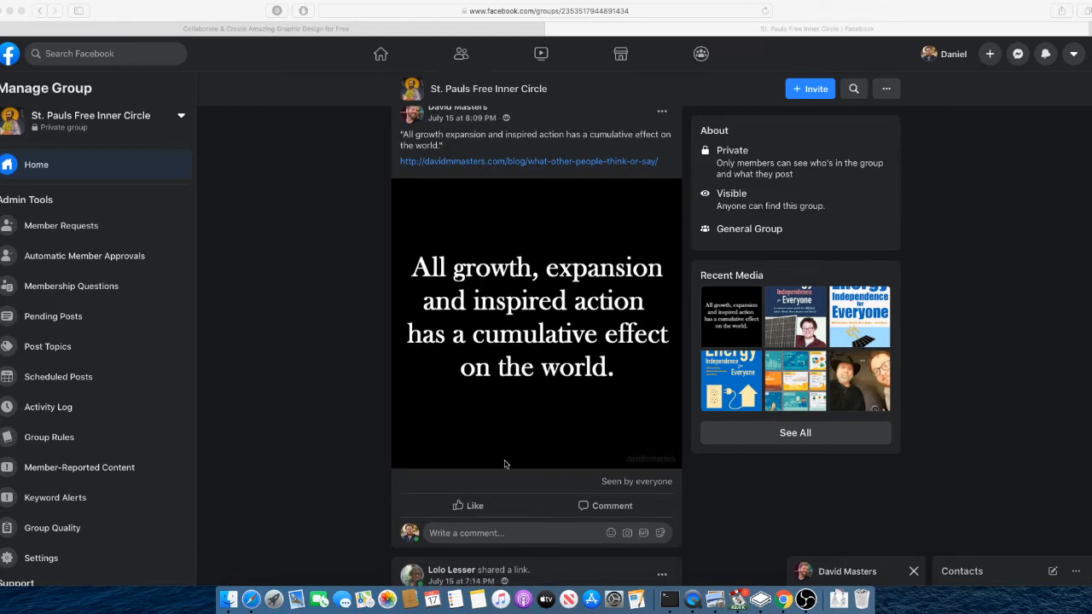
{"action": "scroll", "scroll_direction": "down", "scroll_amount": 3}
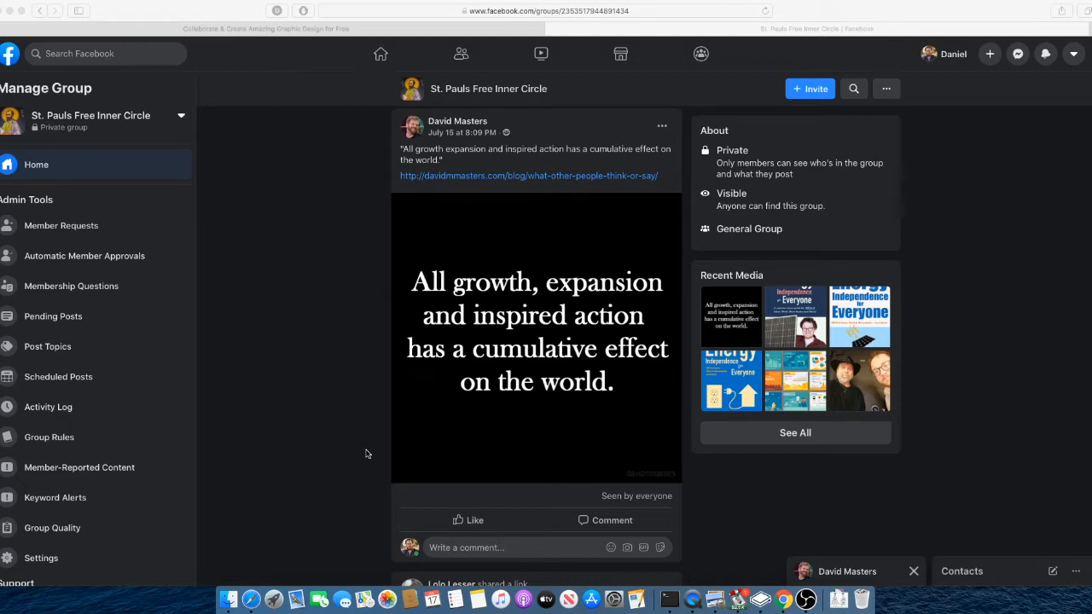
{"action": "scroll", "scroll_direction": "down", "scroll_amount": 3}
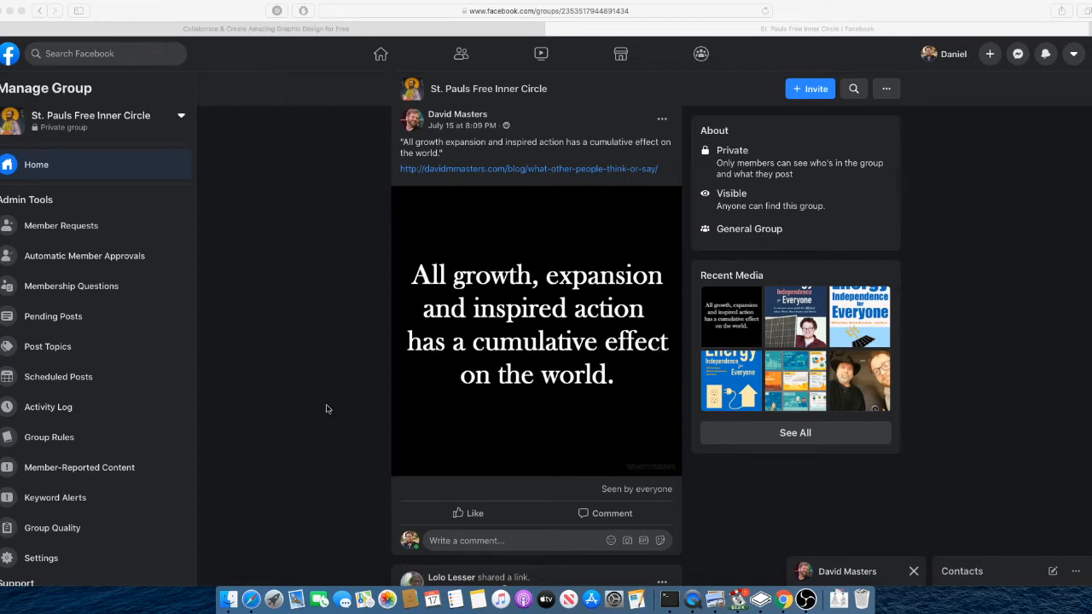
{"action": "mouse_move", "coordinate": [566, 334]}
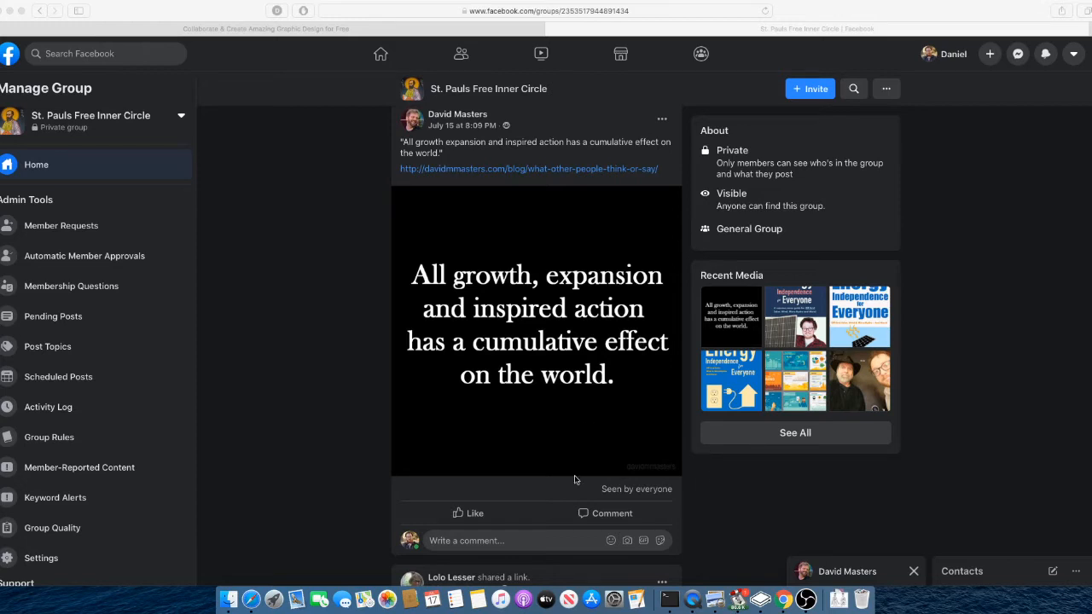
{"action": "mouse_move", "coordinate": [705, 462]}
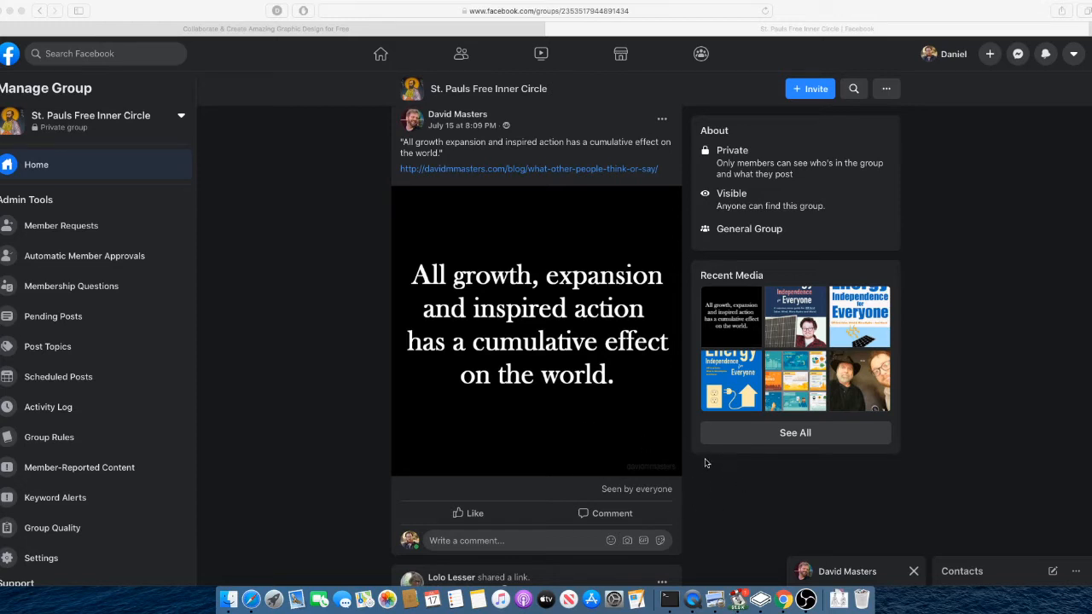
{"action": "mouse_move", "coordinate": [676, 468]}
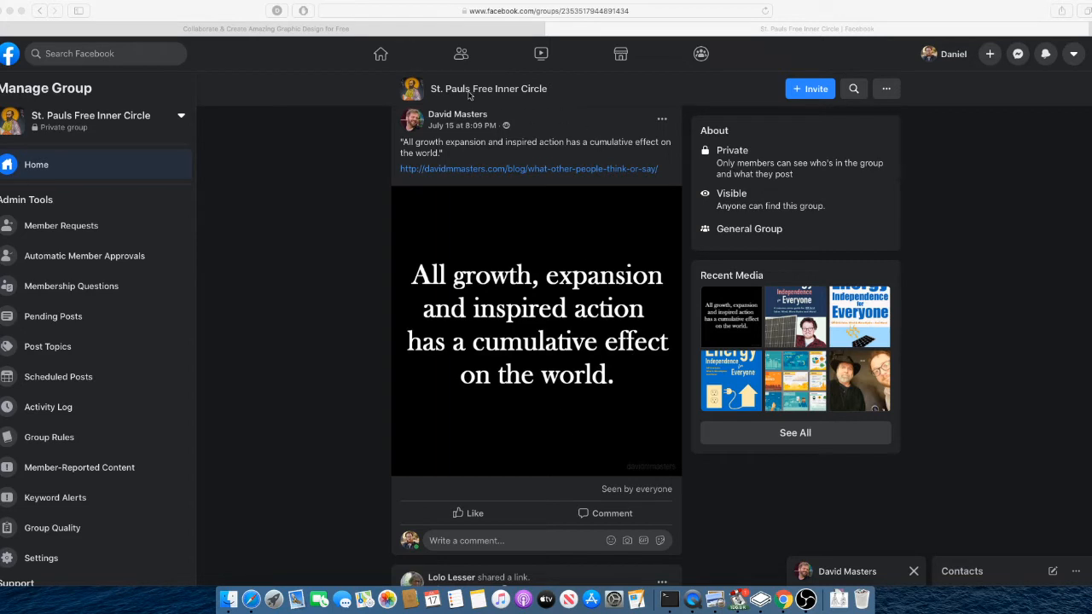
{"action": "mouse_move", "coordinate": [416, 34]}
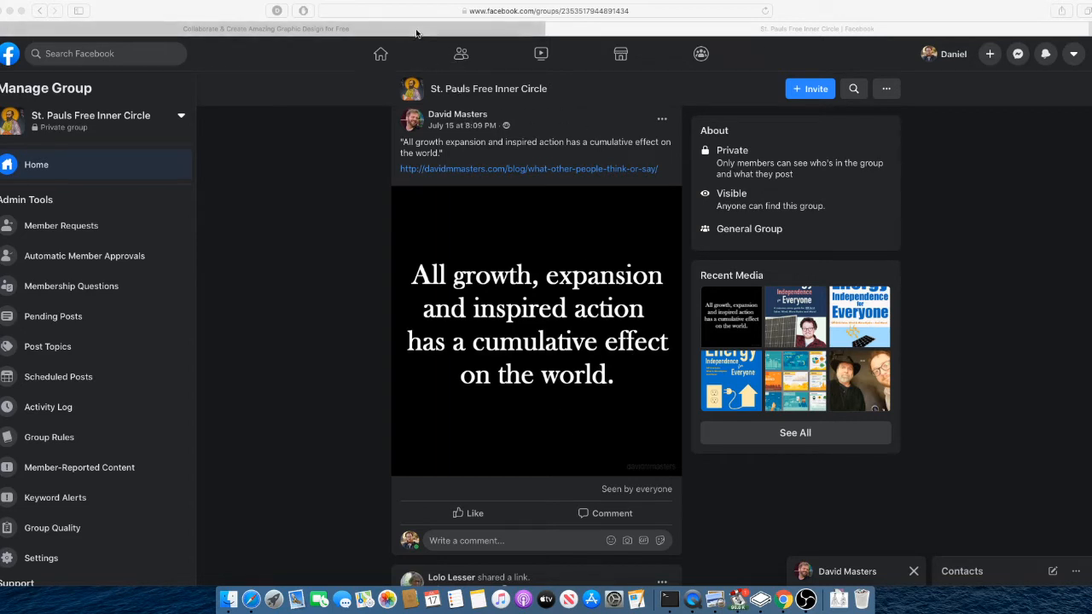
{"action": "left_click", "coordinate": [265, 27]}
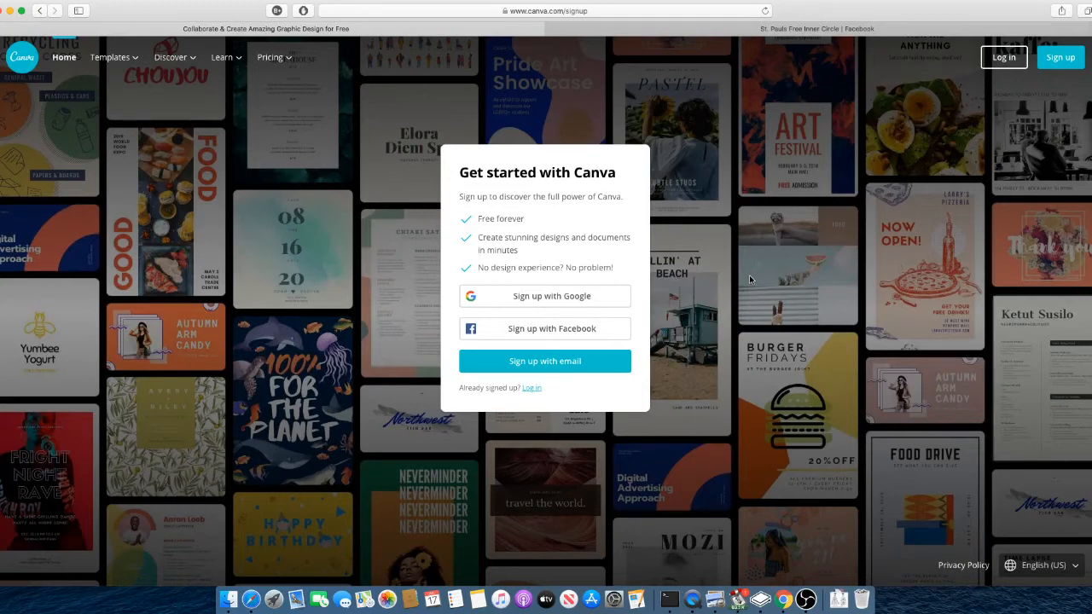
{"action": "mouse_move", "coordinate": [693, 223]}
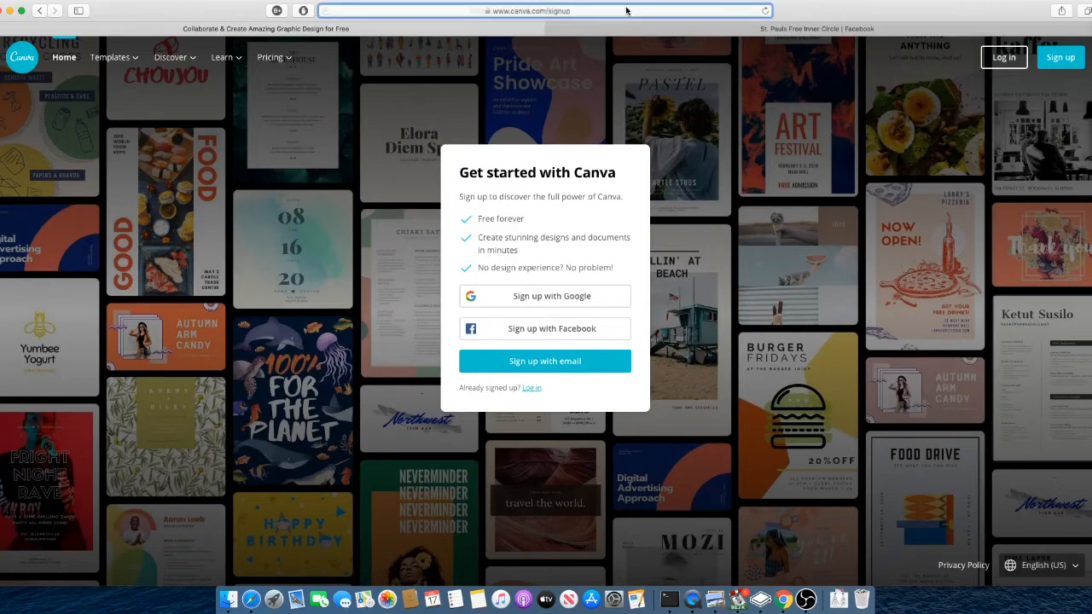
{"action": "left_click", "coordinate": [546, 10]}
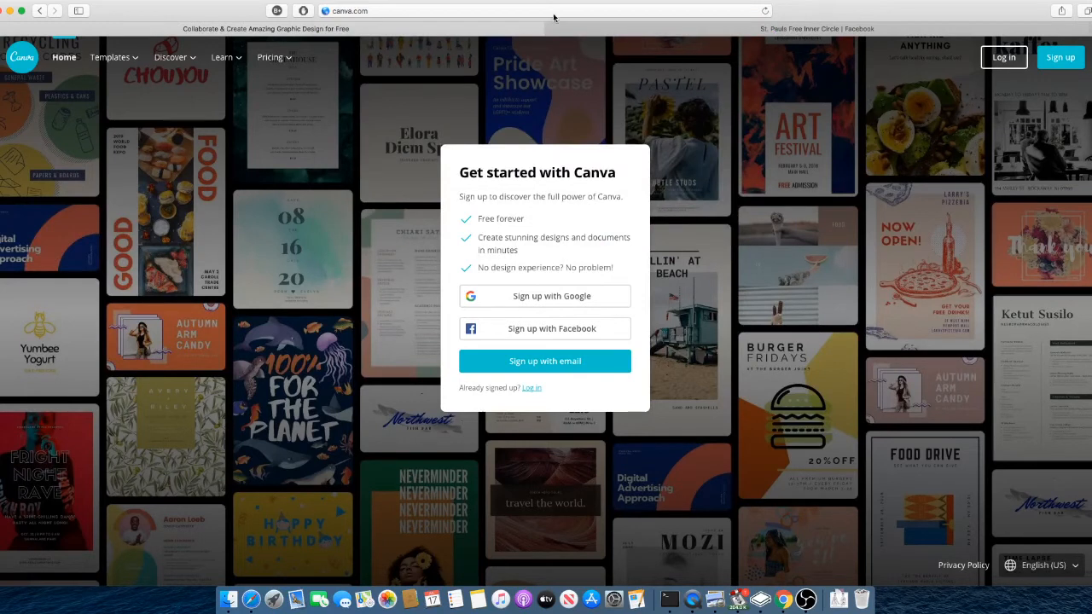
{"action": "mouse_move", "coordinate": [663, 140]}
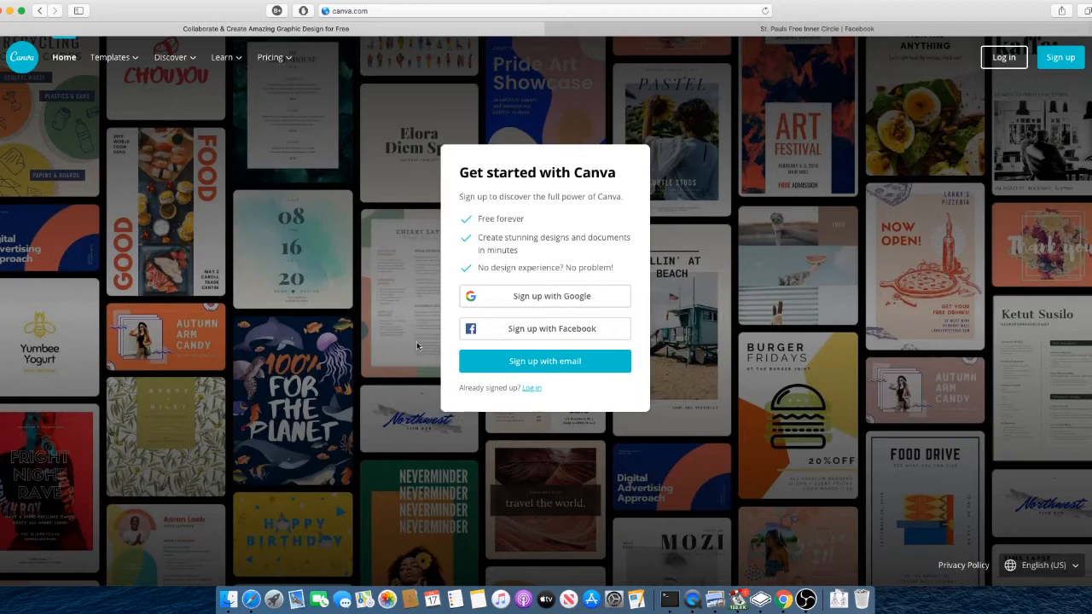
{"action": "mouse_move", "coordinate": [628, 384]}
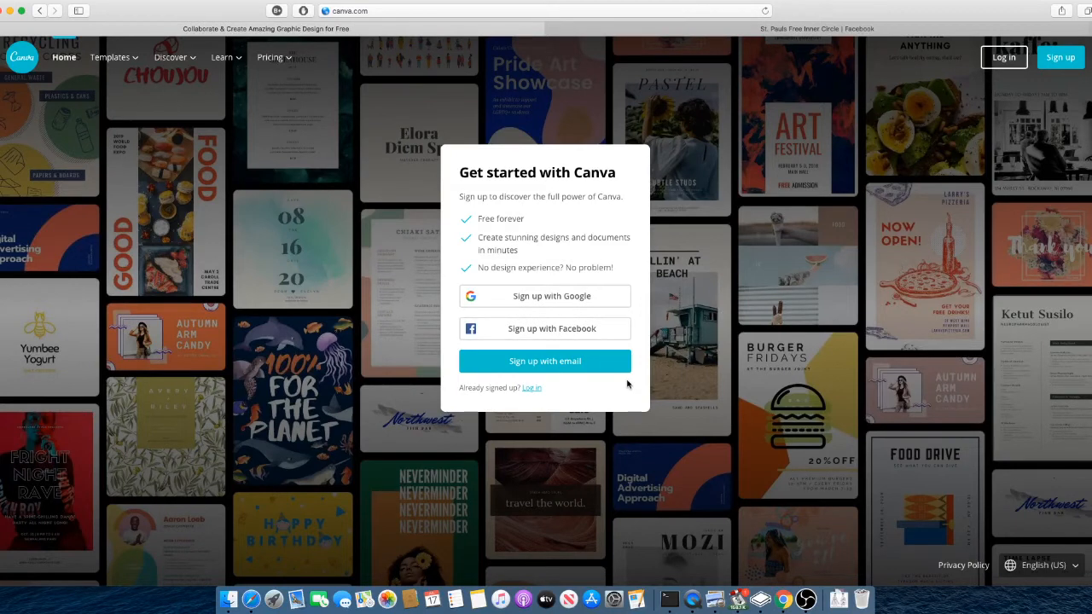
{"action": "mouse_move", "coordinate": [662, 458]}
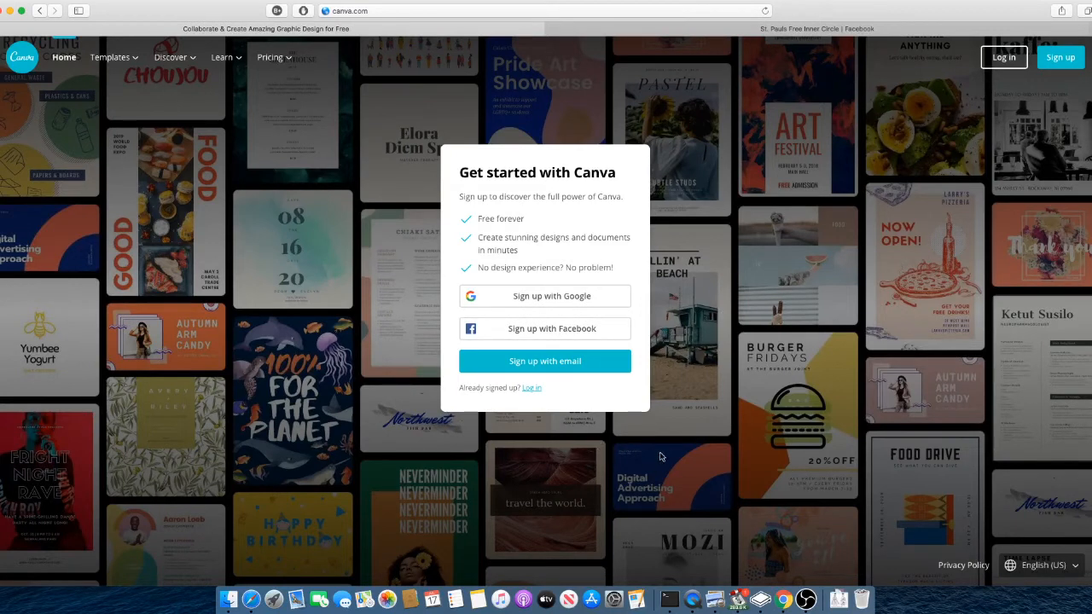
{"action": "mouse_move", "coordinate": [768, 485]}
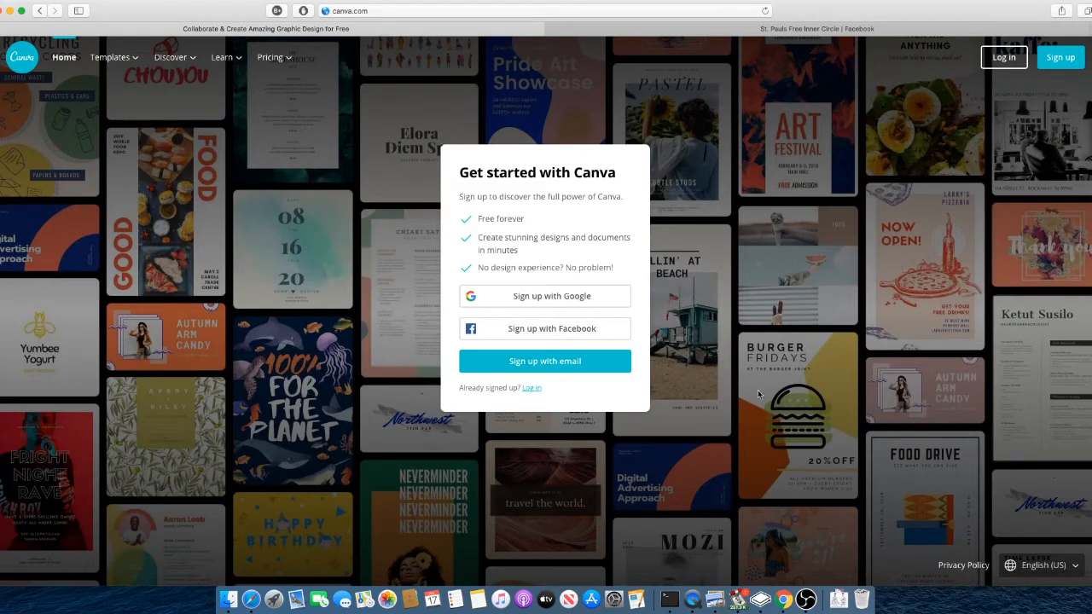
- Sign in to Canva with the linked Facebook account, reaching the home dashboard
{"action": "left_click", "coordinate": [531, 387]}
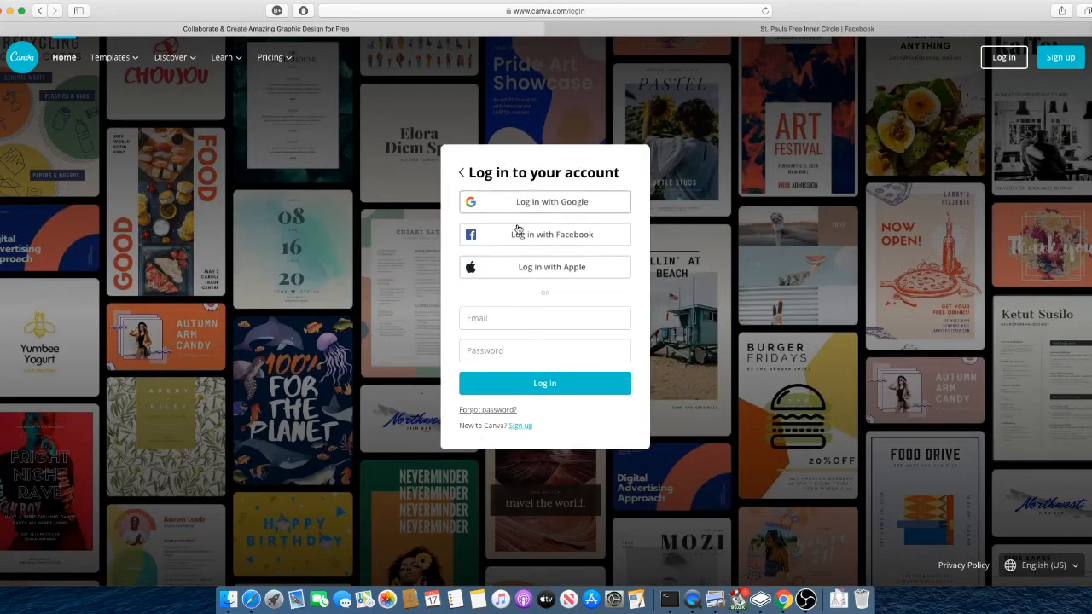
{"action": "mouse_move", "coordinate": [615, 421]}
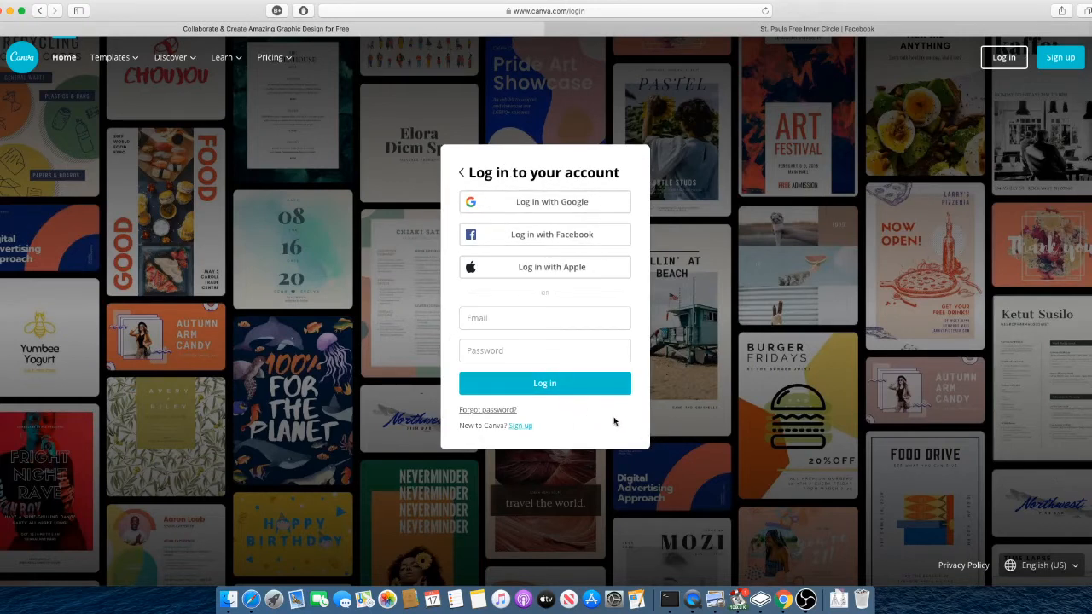
{"action": "left_click", "coordinate": [519, 425]}
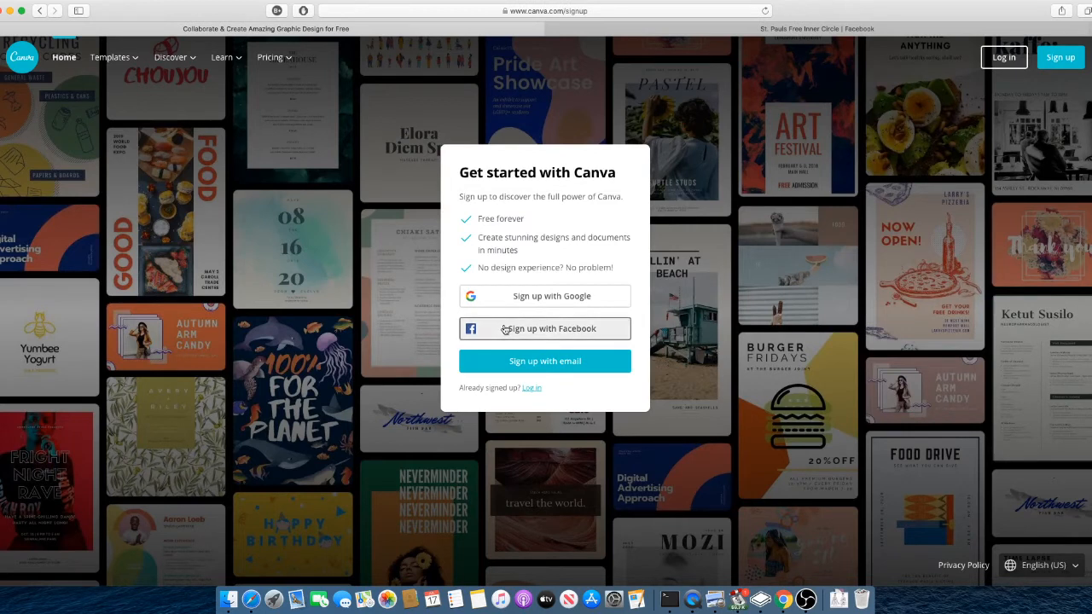
{"action": "left_click", "coordinate": [544, 328]}
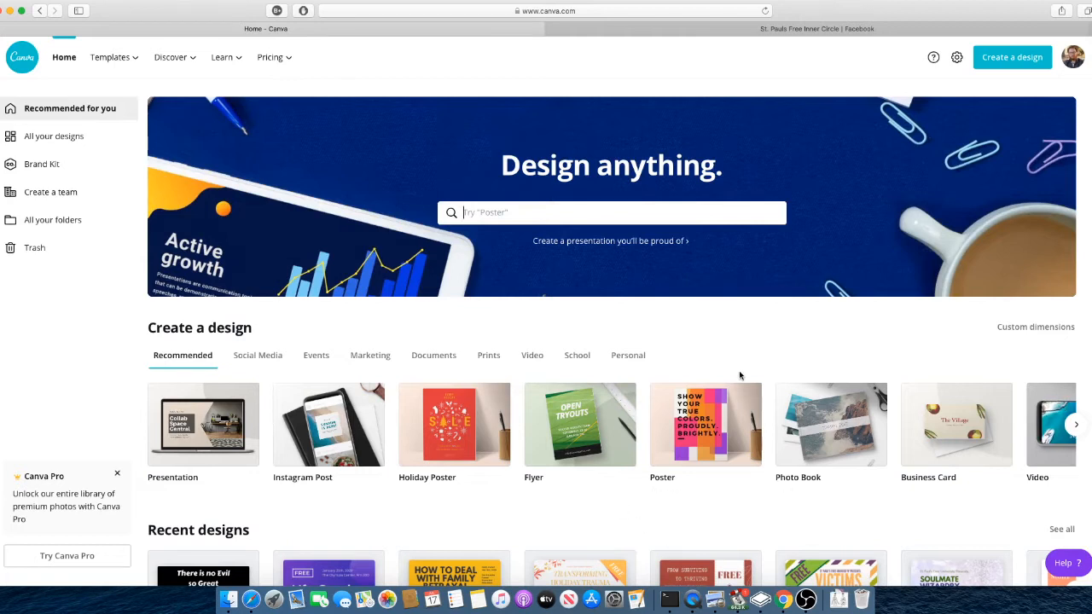
{"action": "mouse_move", "coordinate": [1056, 229]}
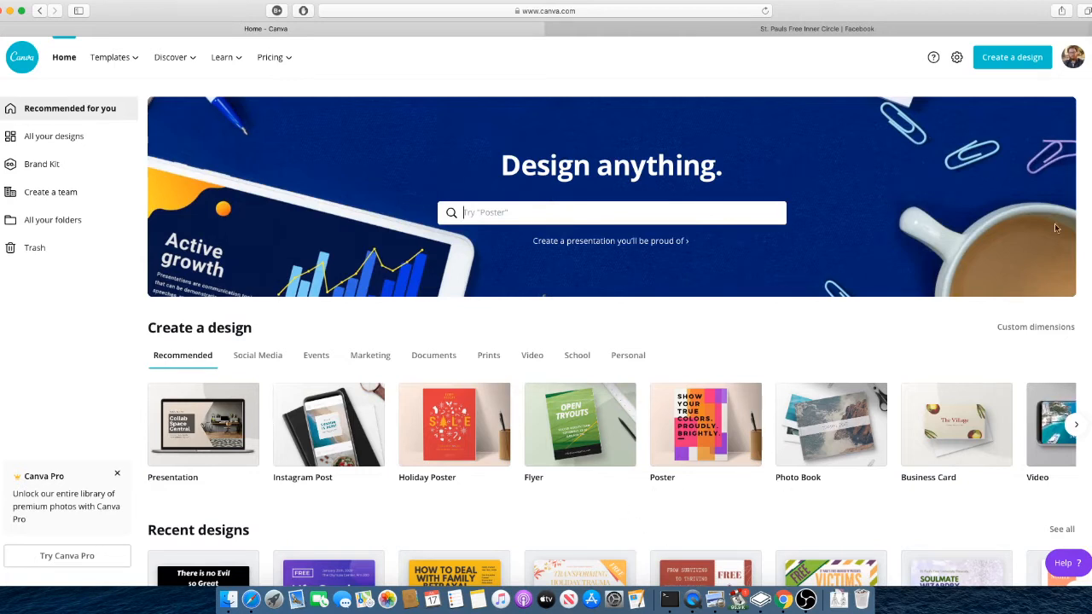
{"action": "mouse_move", "coordinate": [1021, 259]}
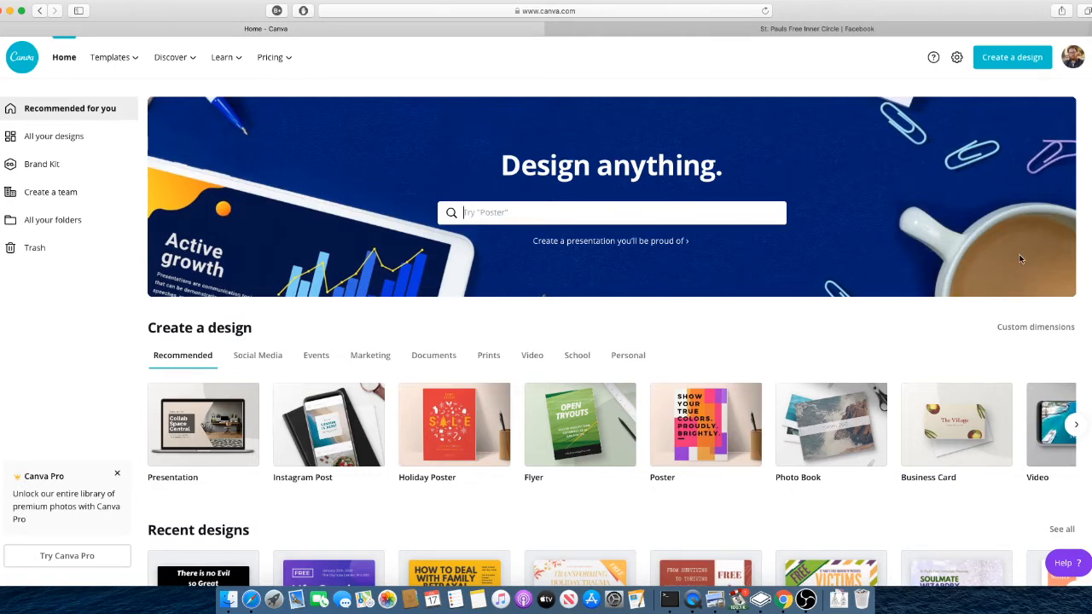
{"action": "mouse_move", "coordinate": [787, 390]}
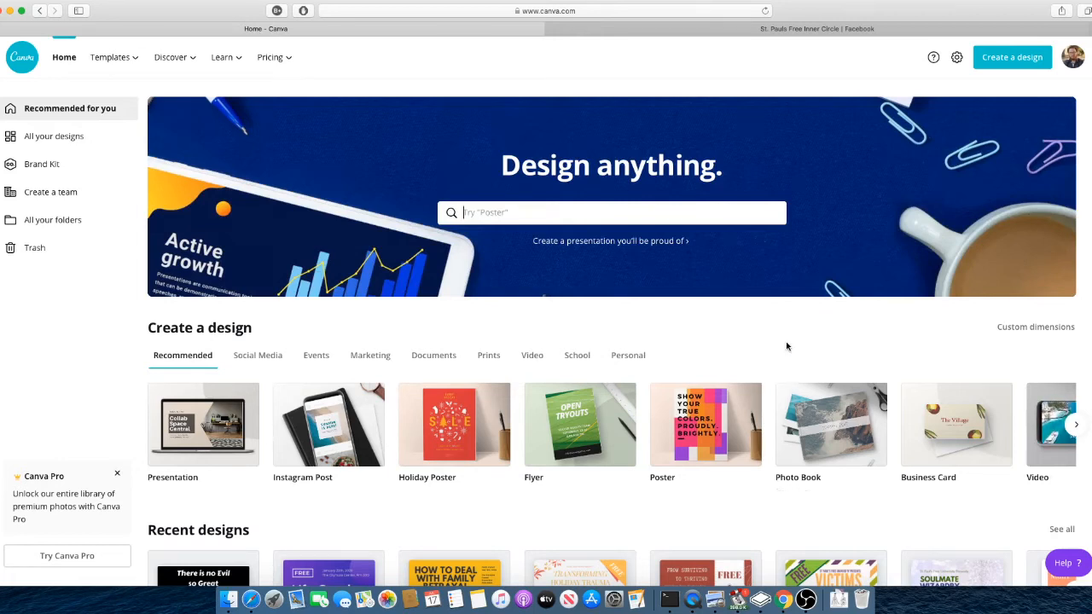
{"action": "mouse_move", "coordinate": [932, 263]}
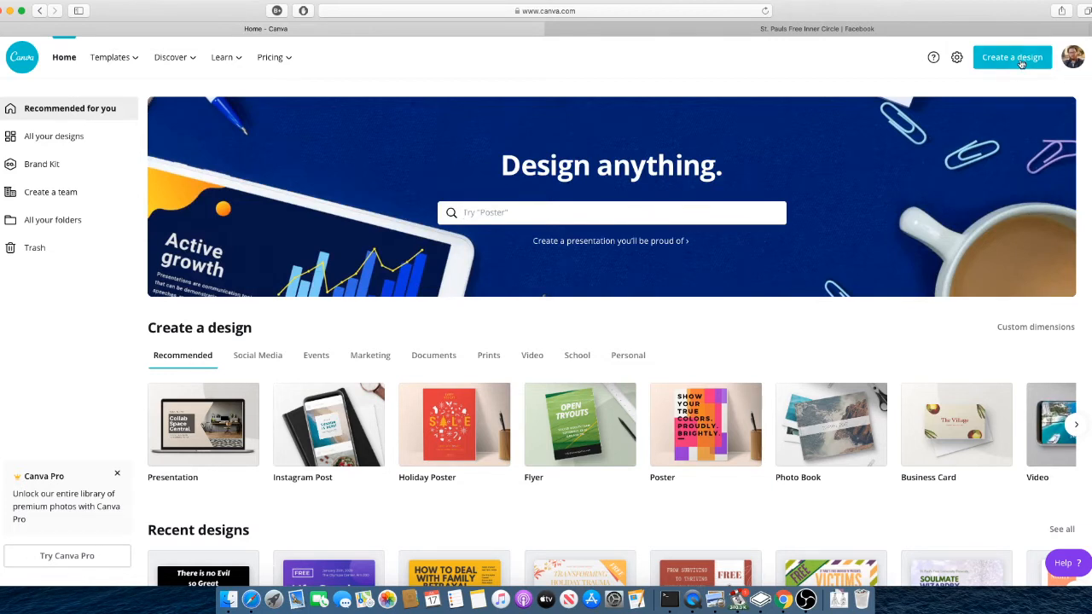
{"action": "left_click", "coordinate": [1012, 58]}
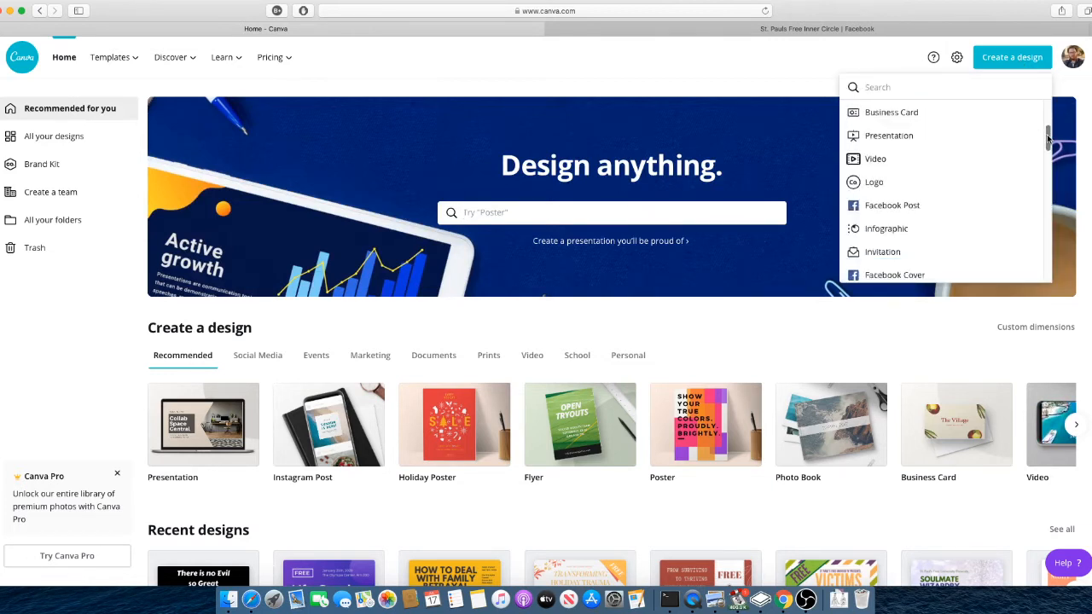
{"action": "scroll", "scroll_direction": "down", "scroll_amount": 3}
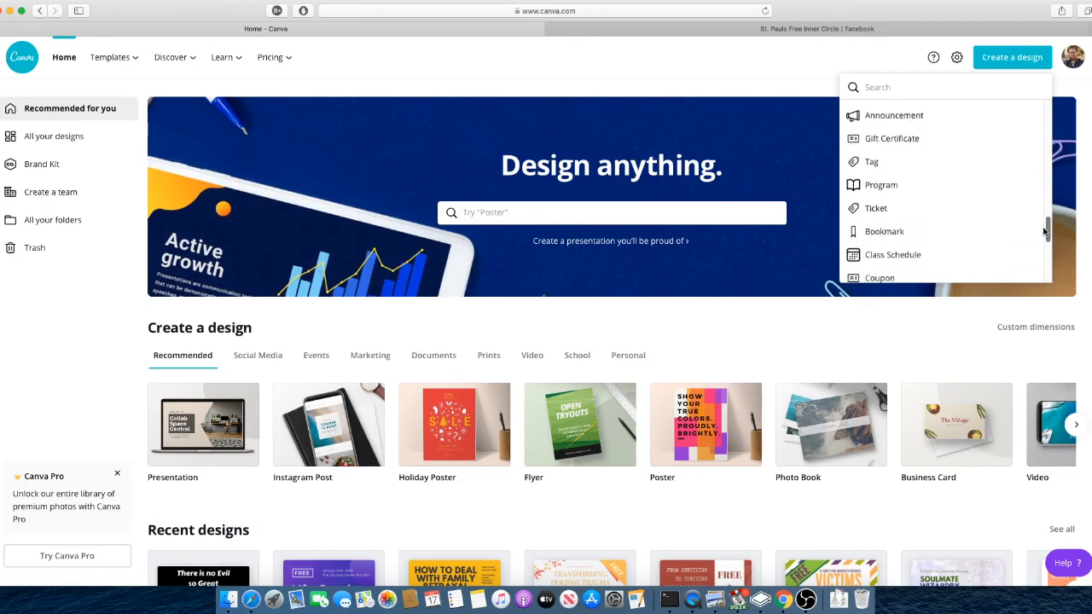
{"action": "scroll", "scroll_direction": "down", "scroll_amount": 3}
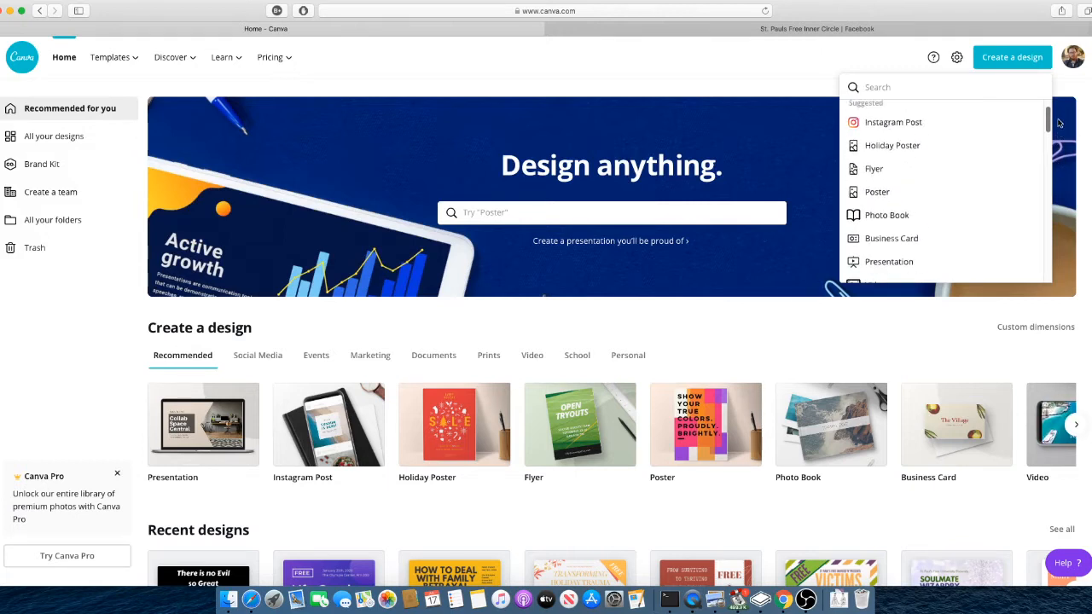
{"action": "scroll", "scroll_direction": "down", "scroll_amount": 3}
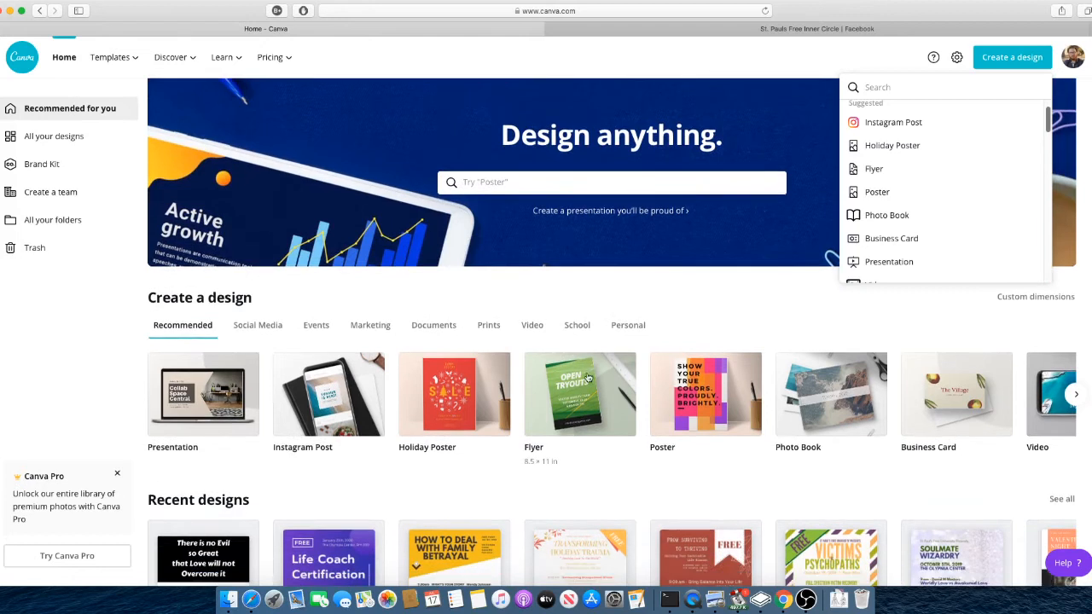
{"action": "scroll", "scroll_direction": "down", "scroll_amount": 3}
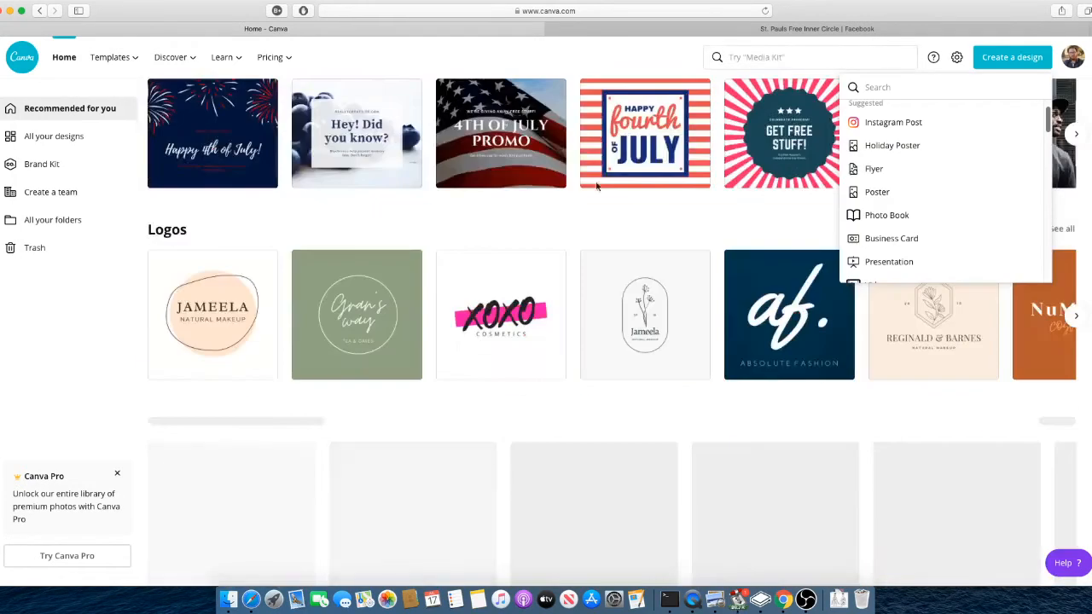
{"action": "scroll", "scroll_direction": "down", "scroll_amount": 3}
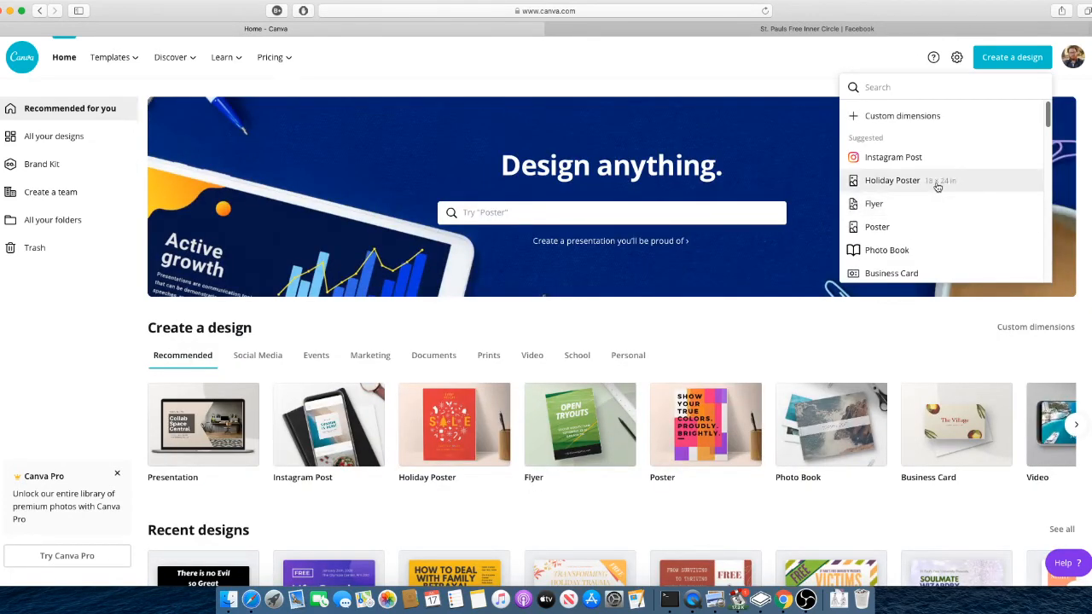
- Create a new custom-size design of 1000 × 1000 px in the editor
{"action": "left_click", "coordinate": [903, 116]}
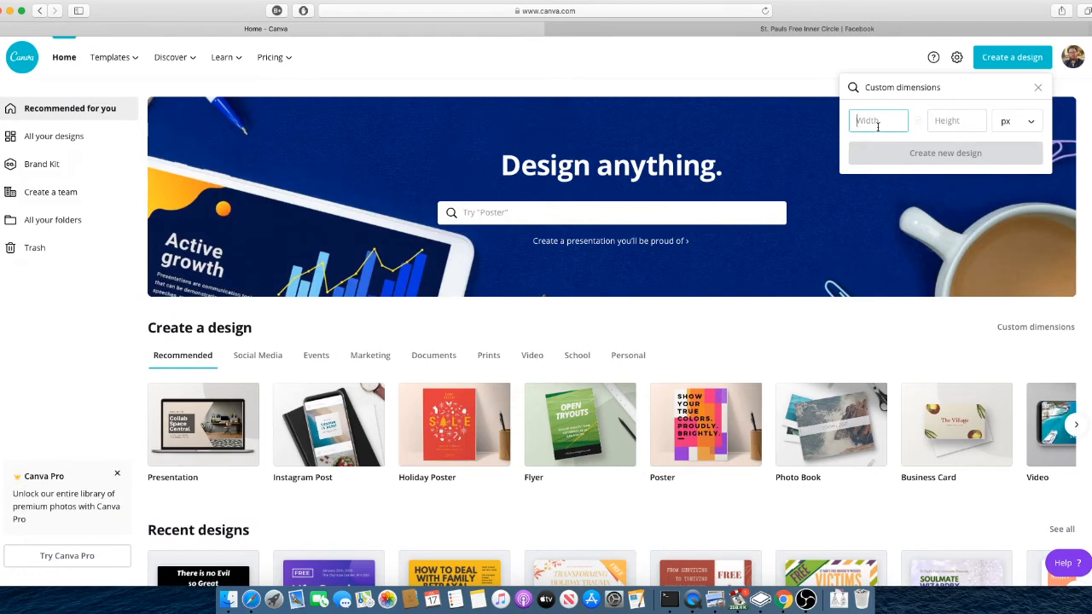
{"action": "type", "text": "1000"}
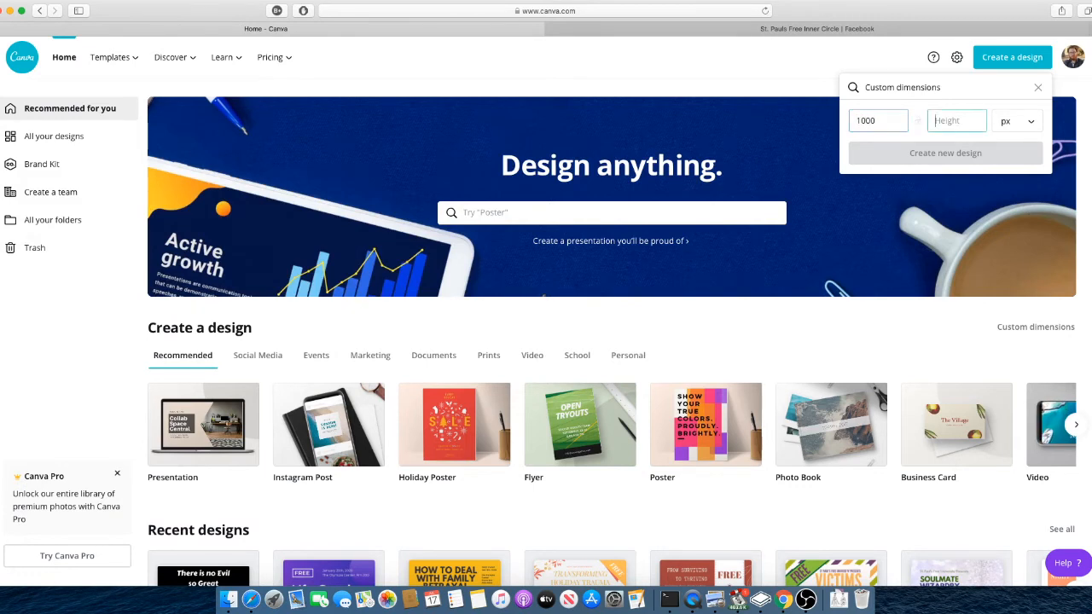
{"action": "type", "text": "1000"}
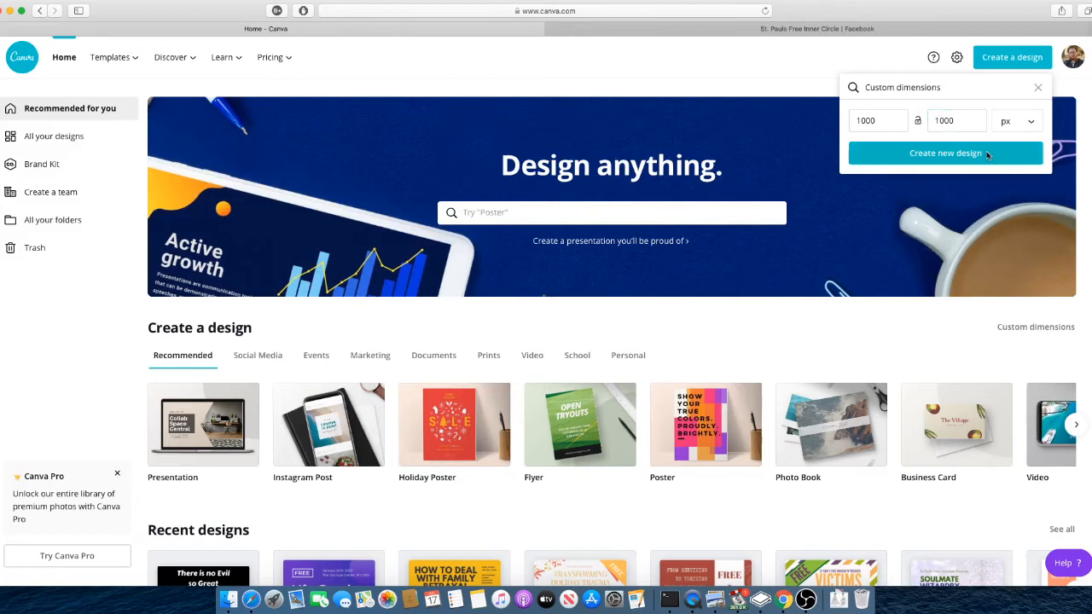
{"action": "left_click", "coordinate": [946, 153]}
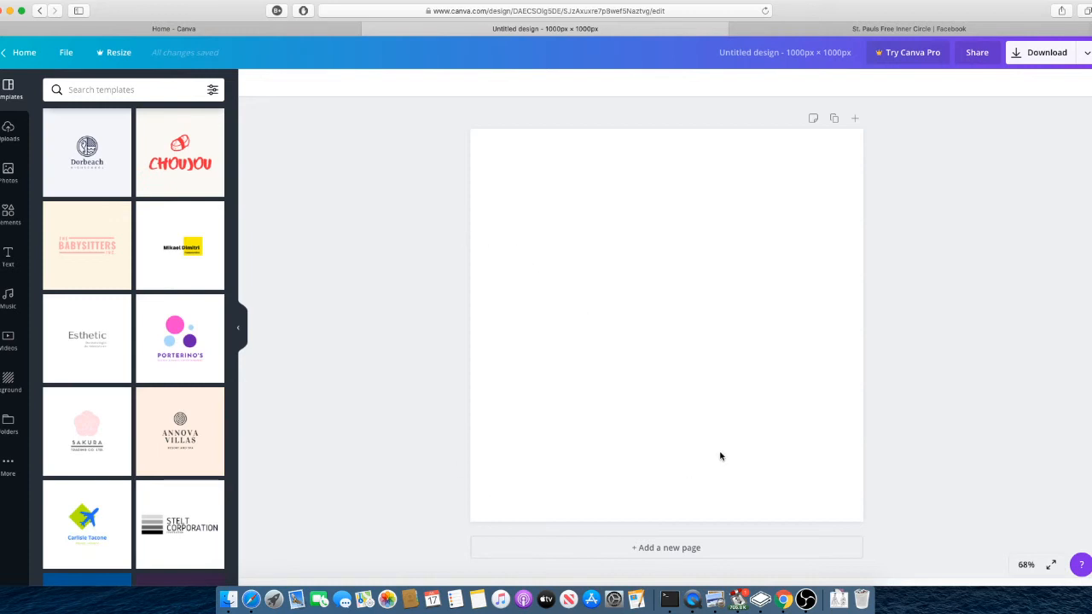
{"action": "mouse_move", "coordinate": [804, 412]}
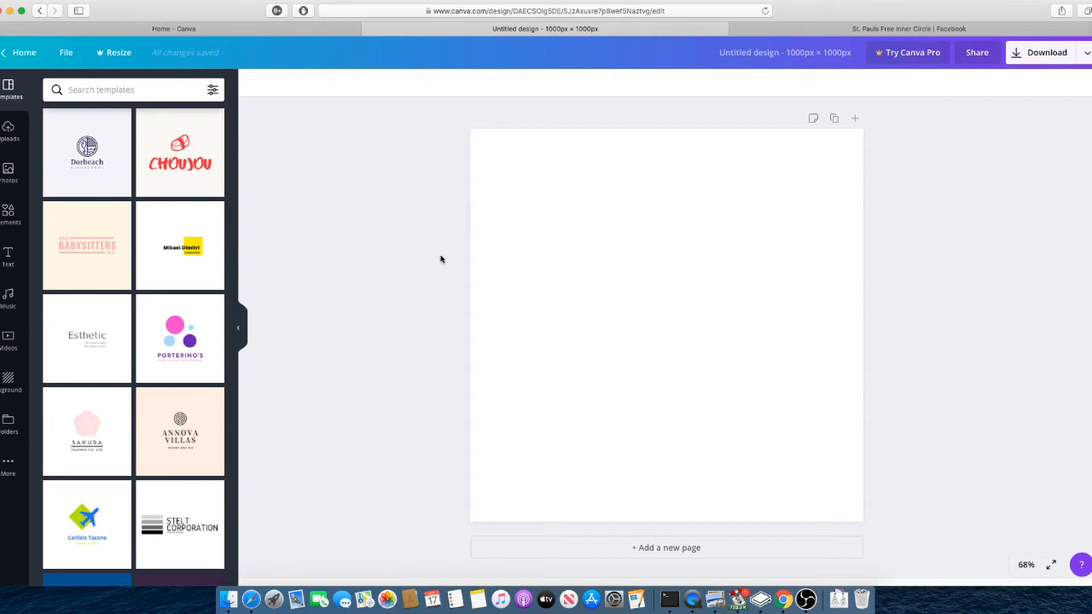
{"action": "mouse_move", "coordinate": [509, 362]}
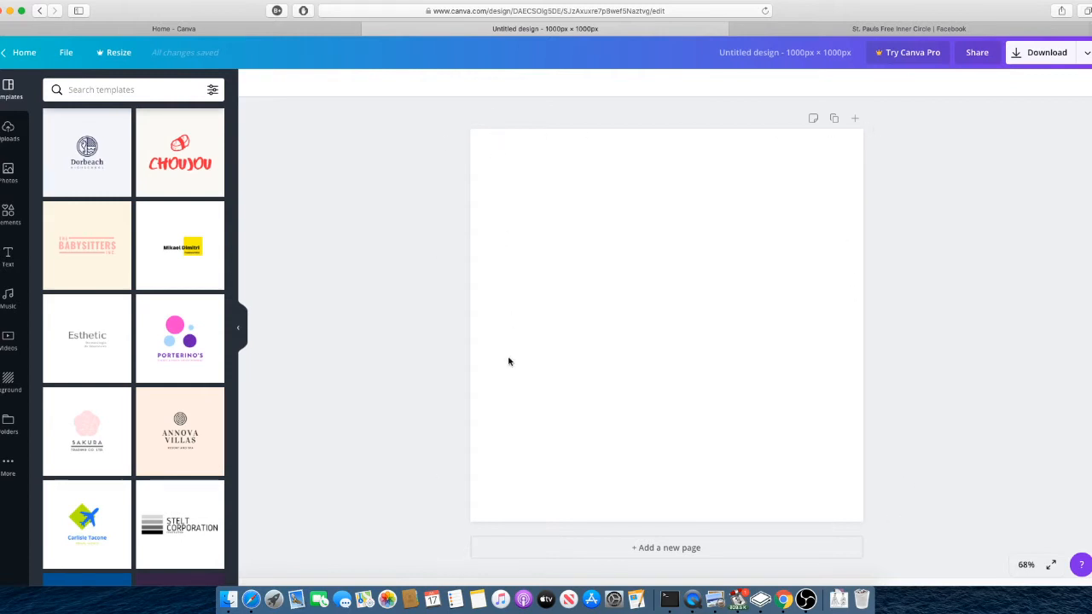
{"action": "mouse_move", "coordinate": [961, 178]}
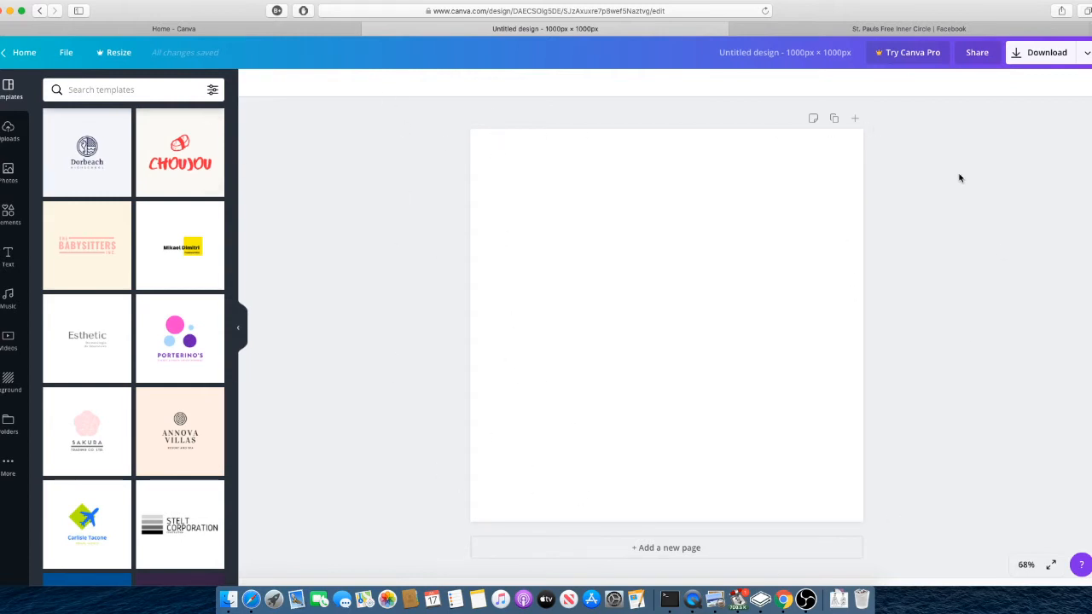
{"action": "mouse_move", "coordinate": [628, 515]}
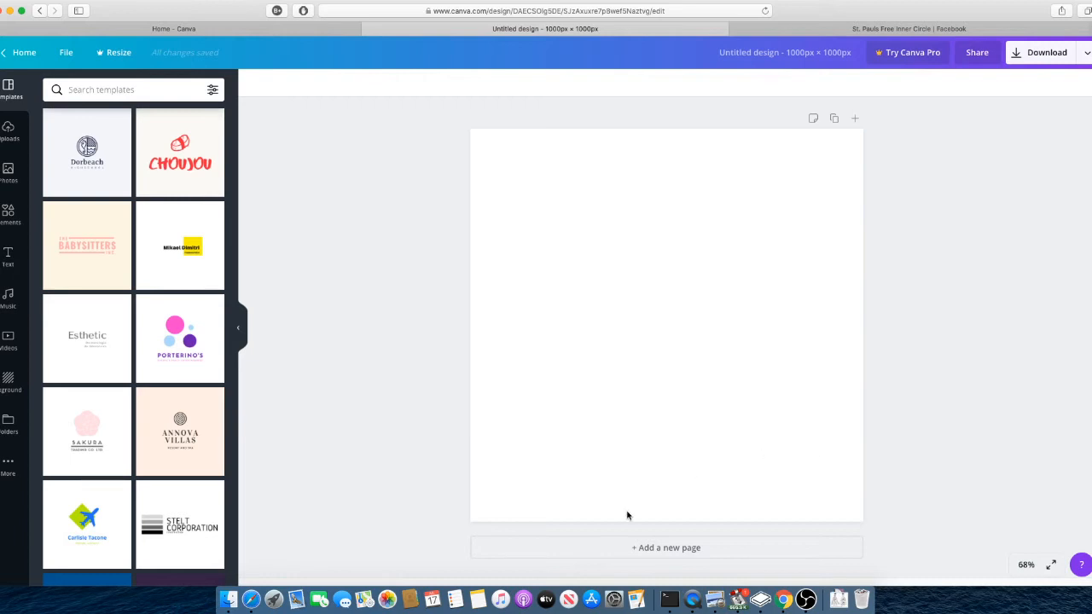
{"action": "mouse_move", "coordinate": [370, 329]}
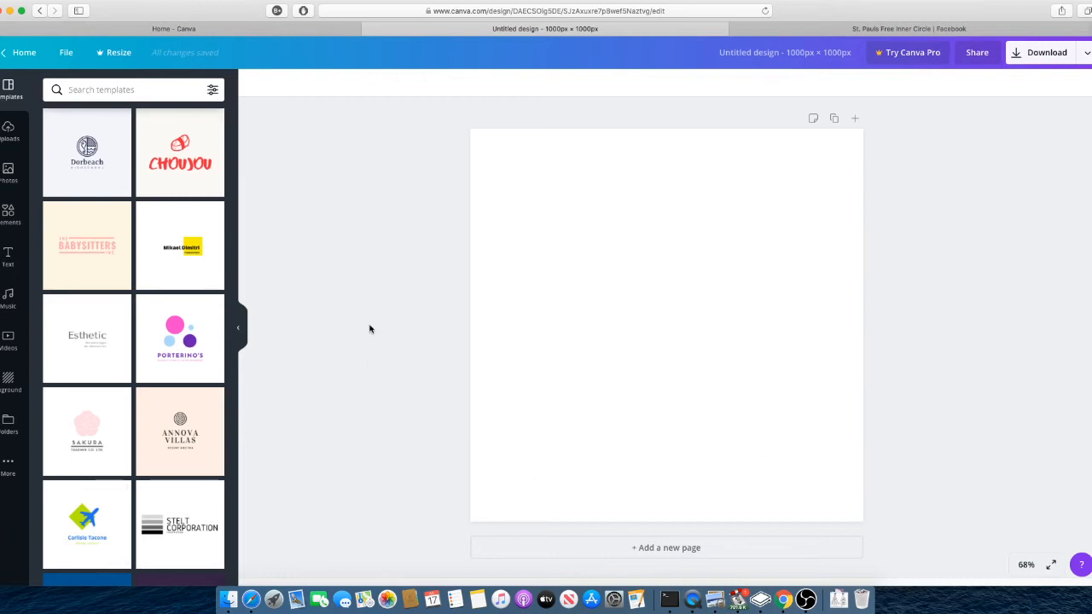
{"action": "scroll", "scroll_direction": "down", "scroll_amount": 3}
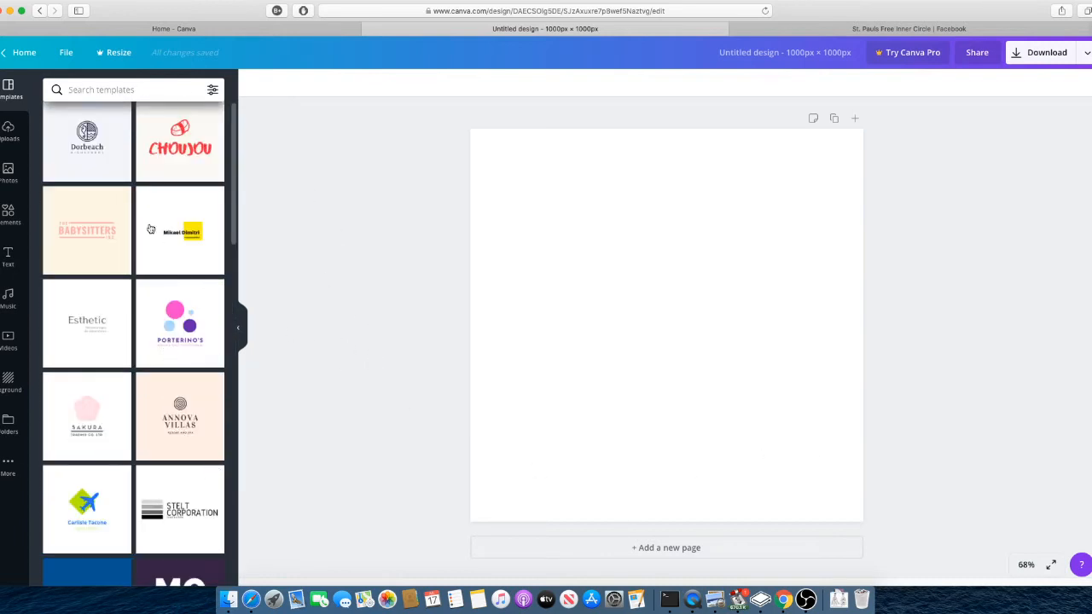
{"action": "scroll", "scroll_direction": "down", "scroll_amount": 3}
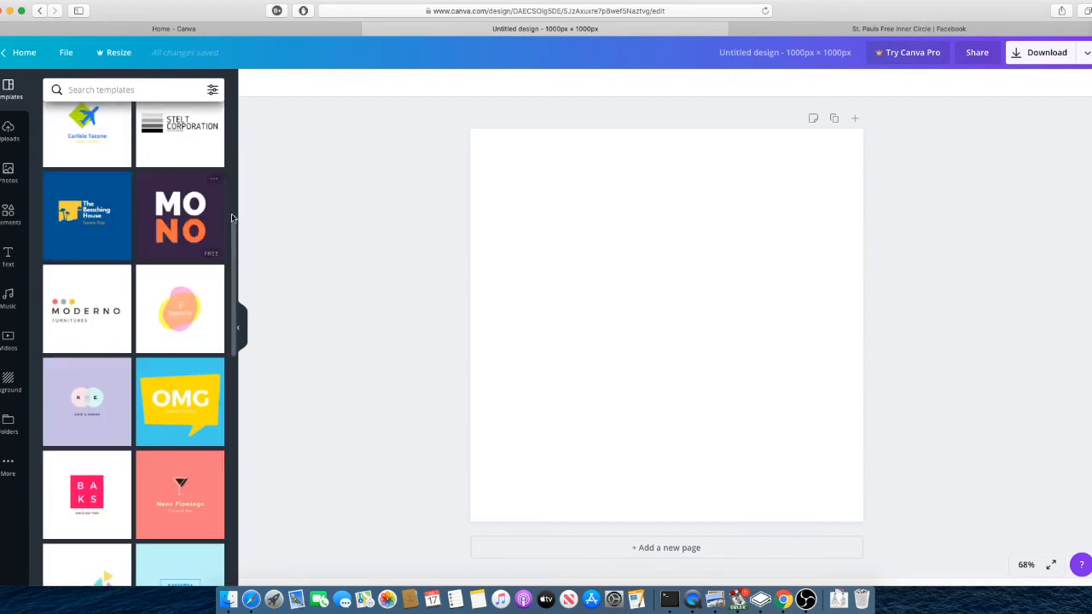
{"action": "scroll", "scroll_direction": "down", "scroll_amount": 3}
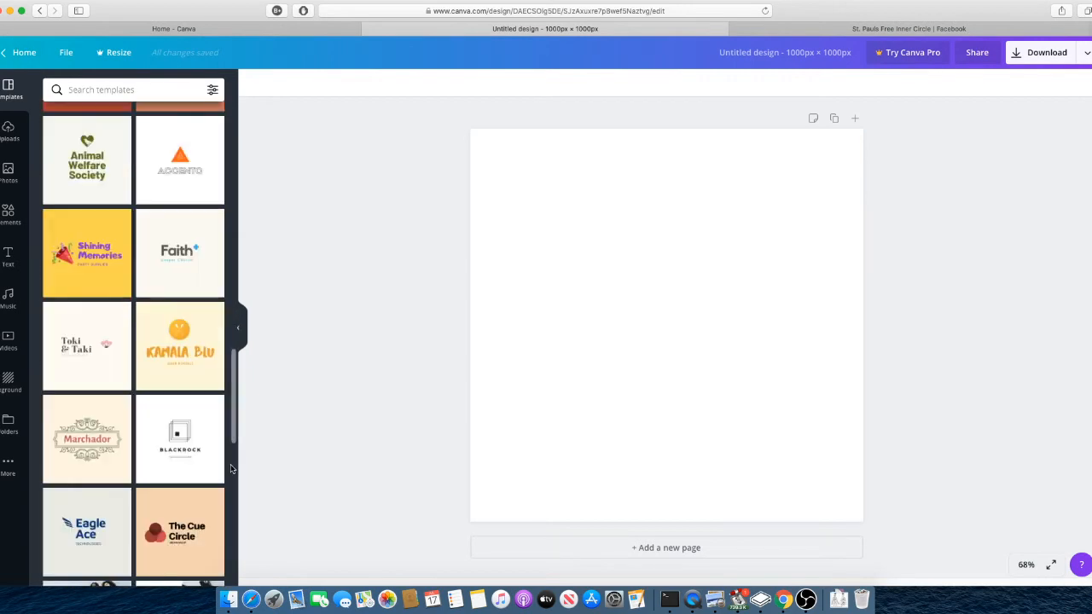
{"action": "scroll", "scroll_direction": "down", "scroll_amount": 3}
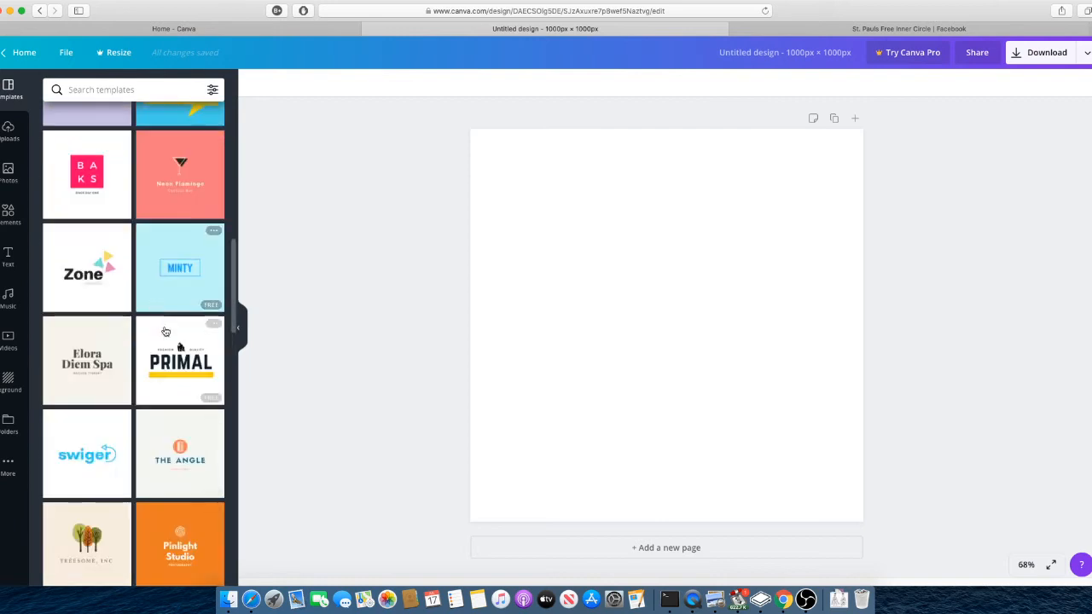
{"action": "scroll", "scroll_direction": "down", "scroll_amount": 3}
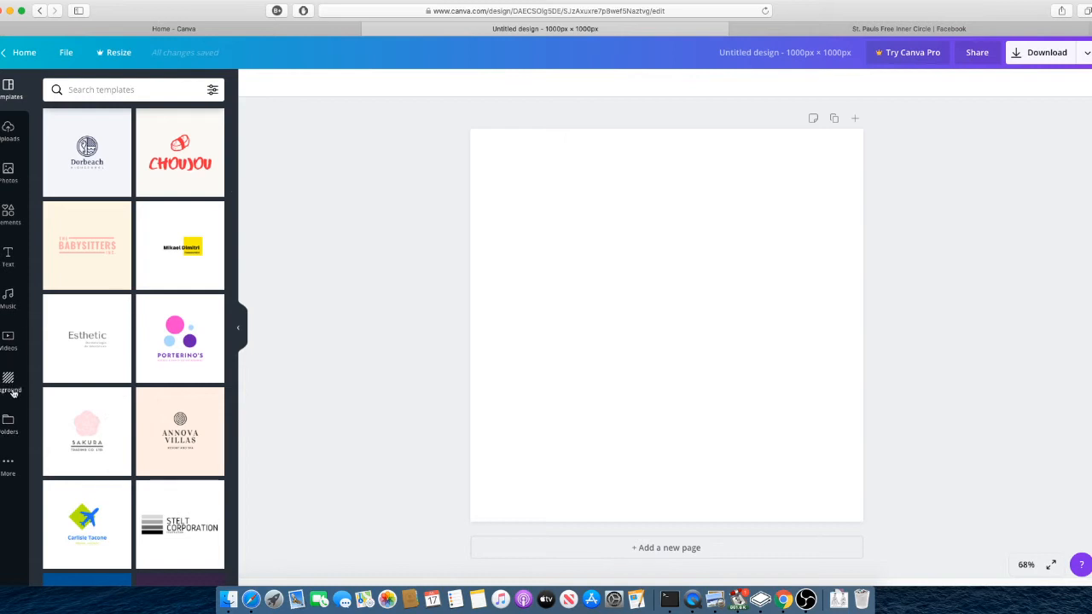
- Fill the page background with solid black, then bring up the text options
{"action": "left_click", "coordinate": [10, 382]}
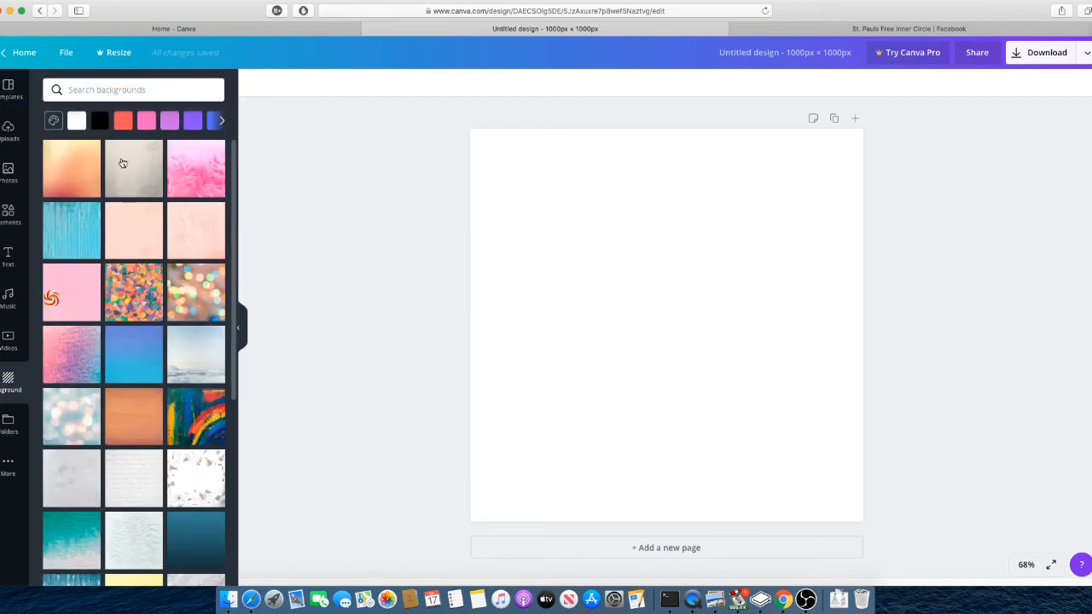
{"action": "left_click", "coordinate": [99, 119]}
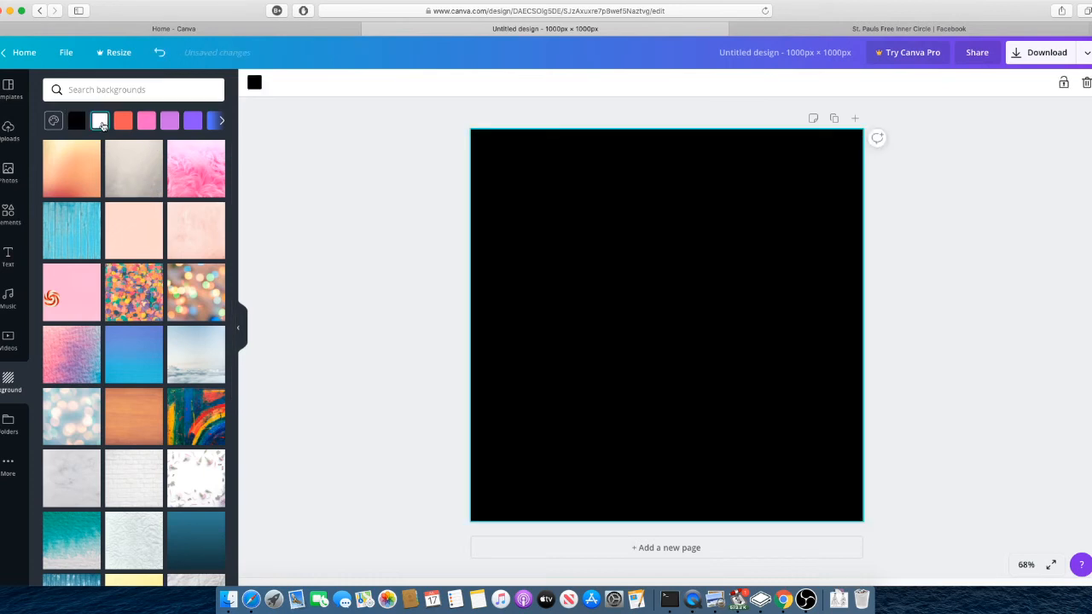
{"action": "left_click", "coordinate": [99, 119]}
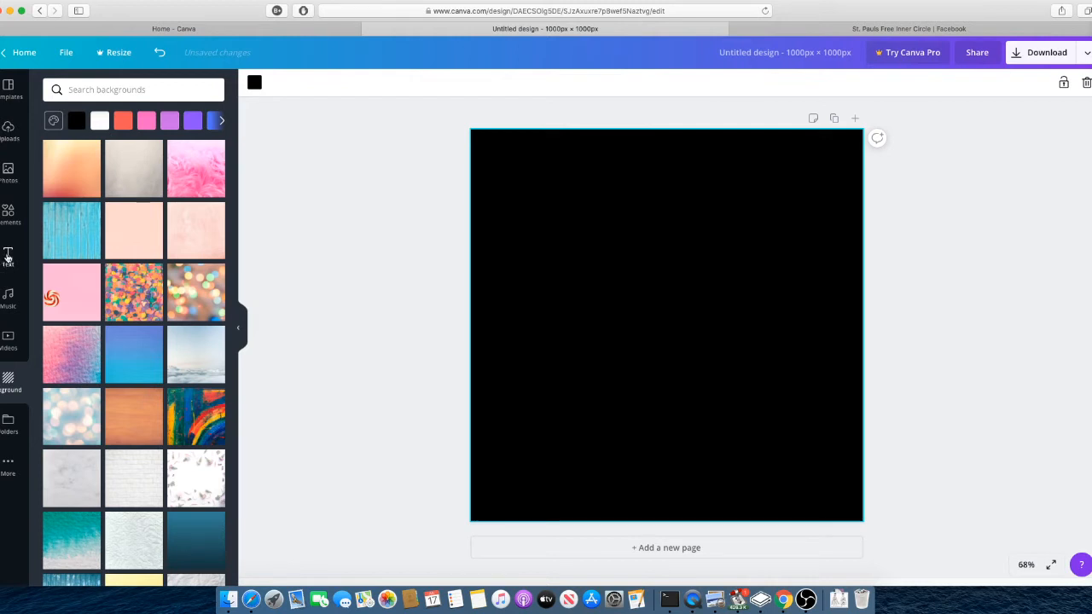
{"action": "left_click", "coordinate": [8, 252]}
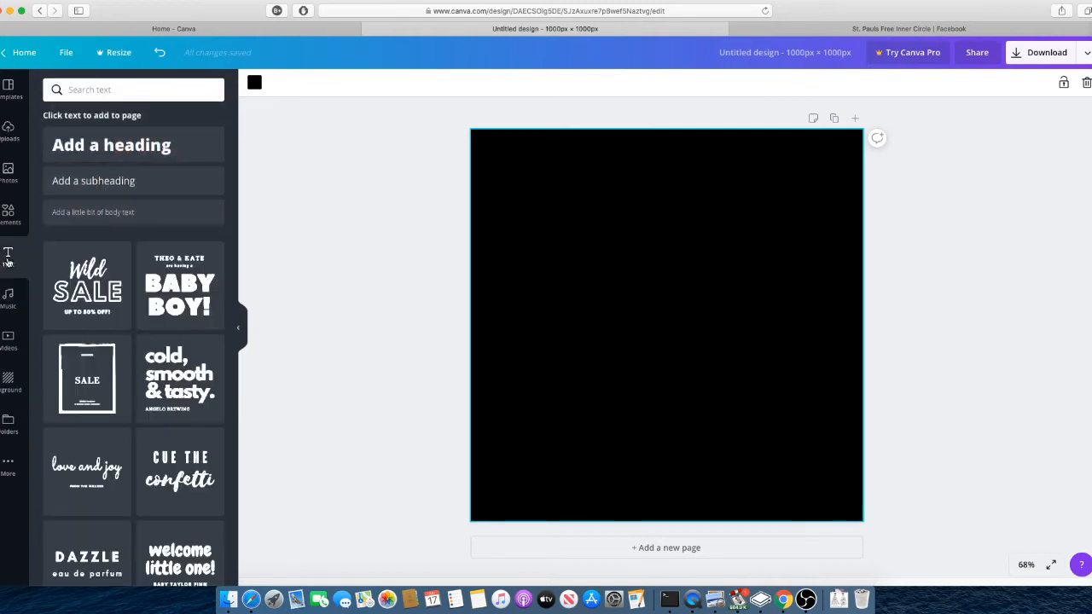
- Add a heading text box and type the quote "There is no Evil in the world so Great that Love cannot Overcoming it"
{"action": "scroll", "scroll_direction": "down", "scroll_amount": 3}
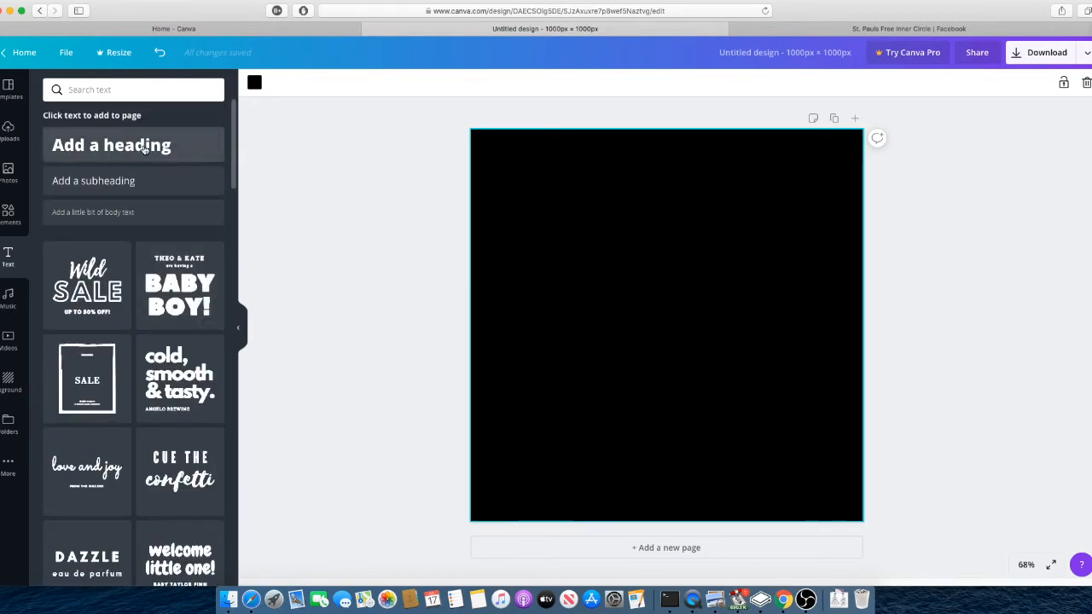
{"action": "left_click", "coordinate": [111, 145]}
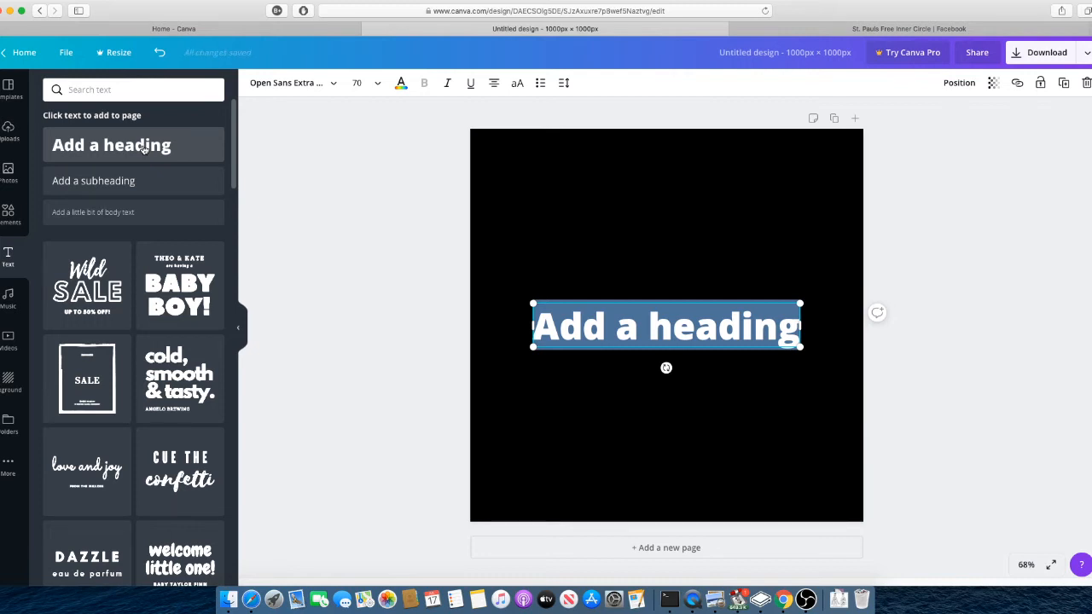
{"action": "type", "text": "There is no Evil"}
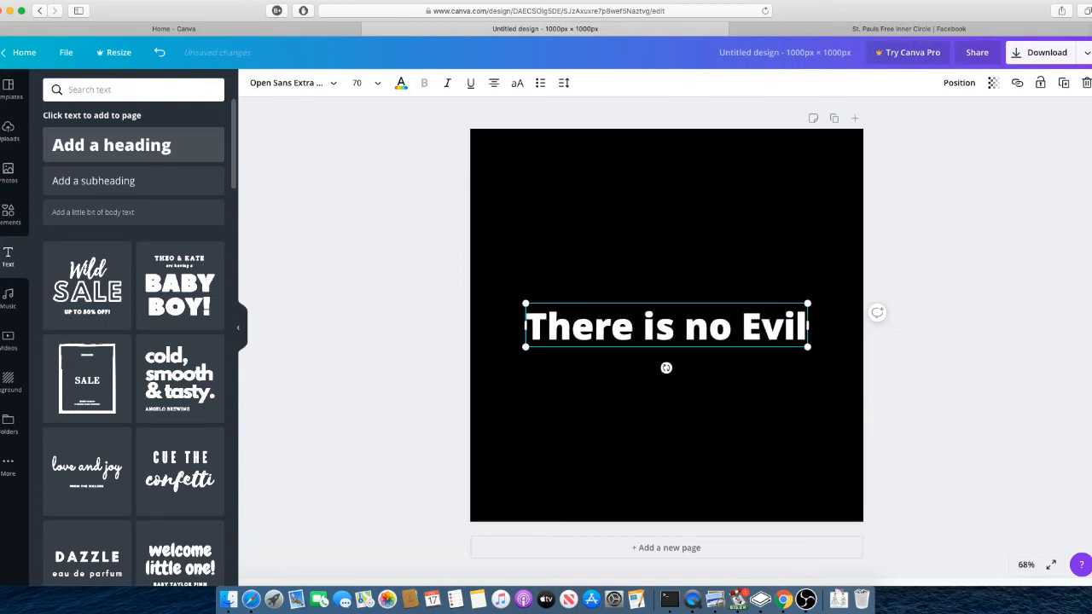
{"action": "type", "text": "in the world"}
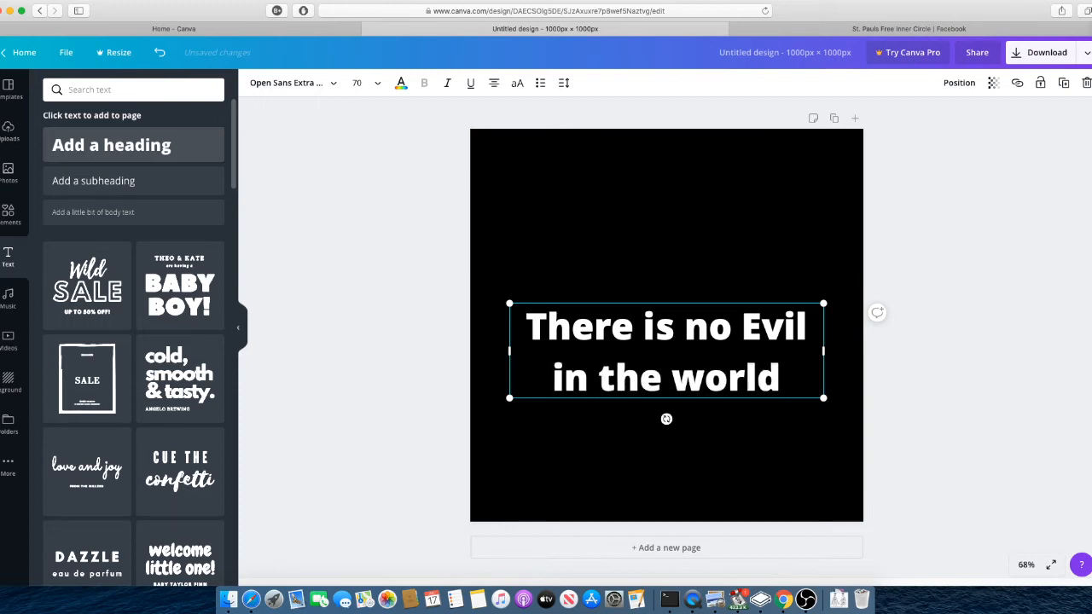
{"action": "type", "text": "so Great that Love cannot Overcoming it"}
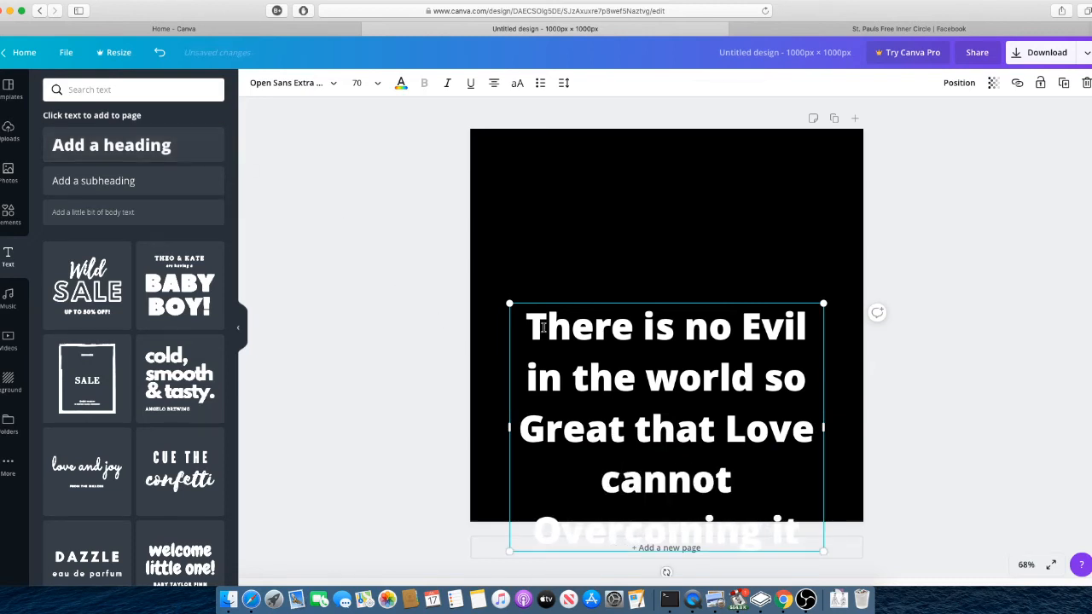
{"action": "mouse_move", "coordinate": [464, 370]}
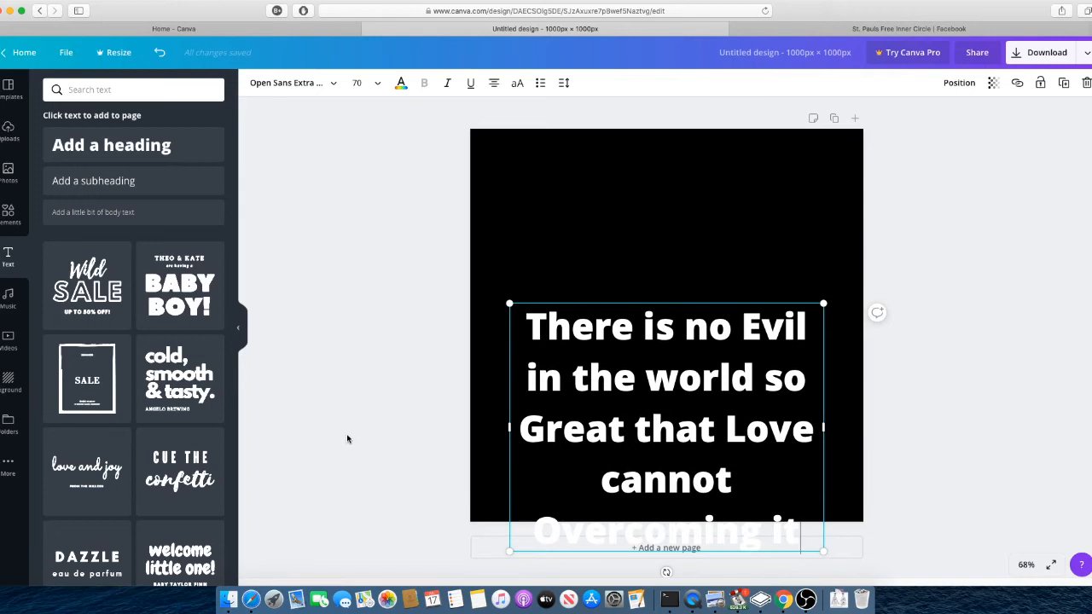
{"action": "mouse_move", "coordinate": [345, 372]}
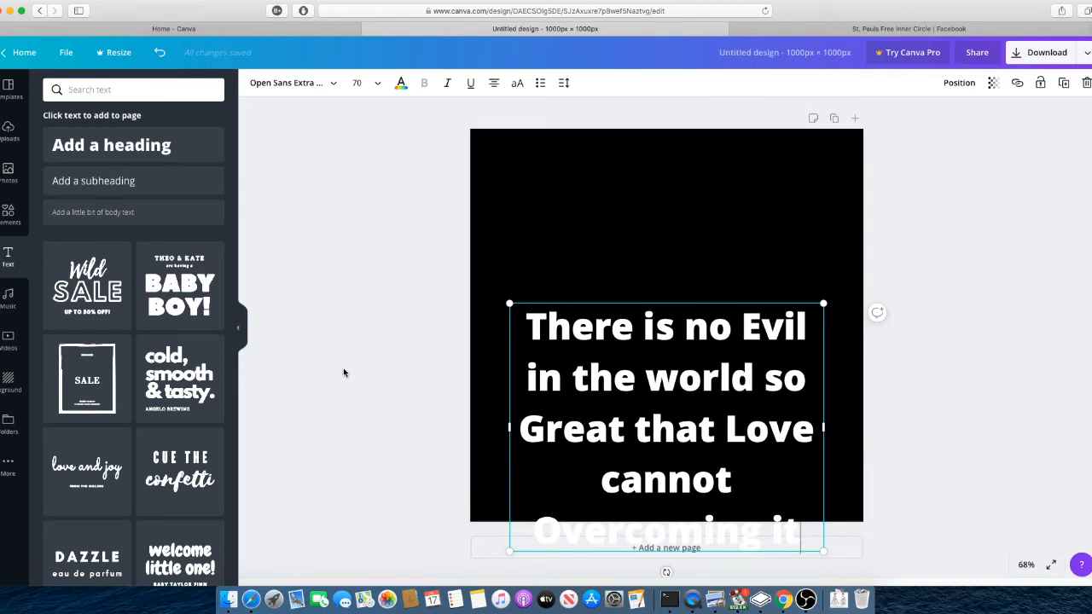
{"action": "mouse_move", "coordinate": [691, 173]}
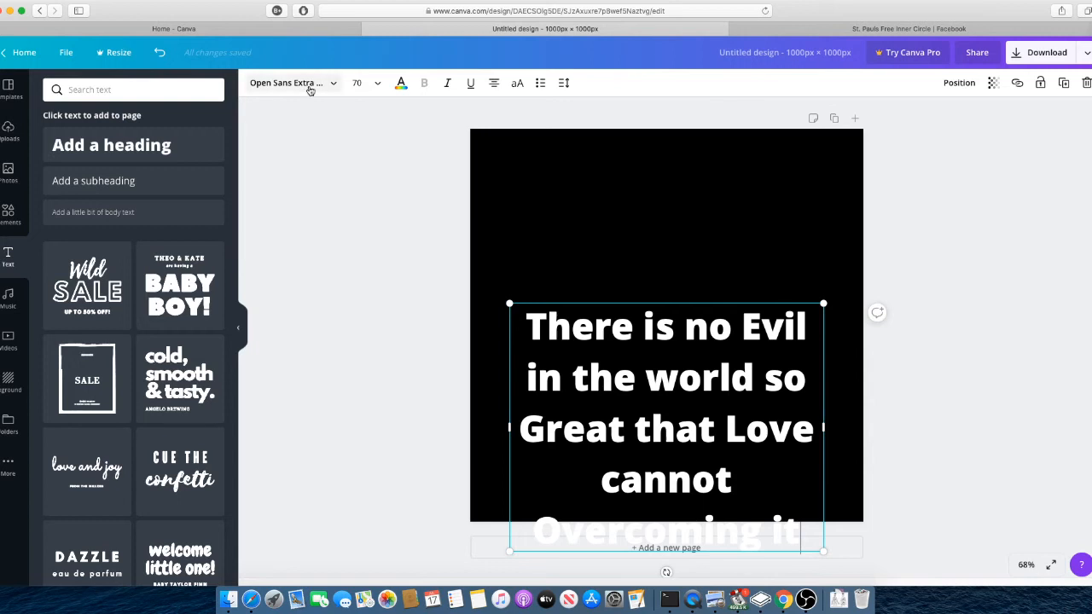
- Set the quote in the Intro font at size 72
{"action": "left_click", "coordinate": [290, 81]}
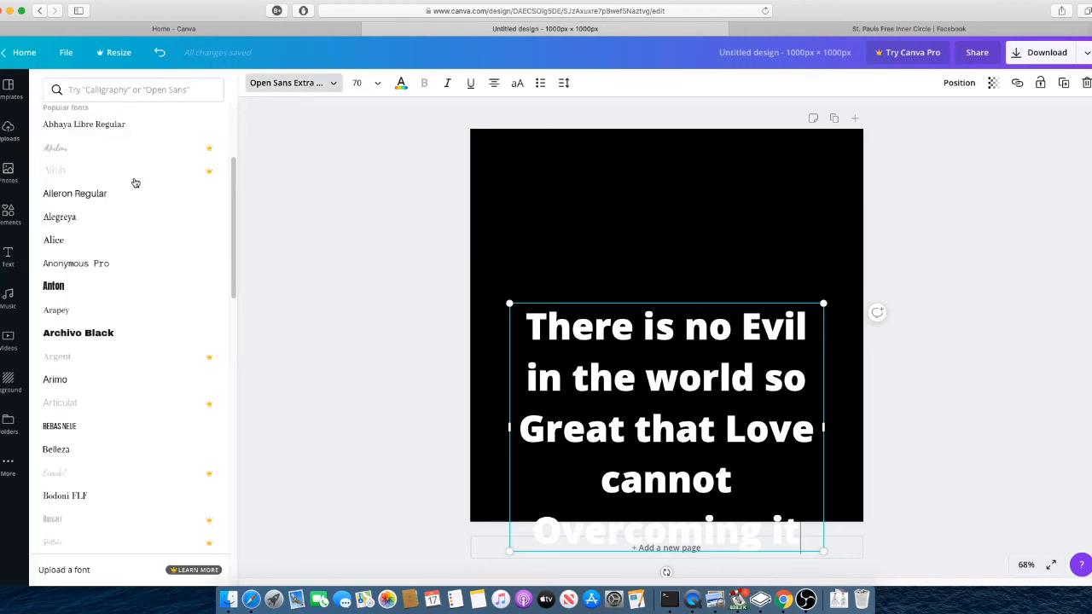
{"action": "scroll", "scroll_direction": "down", "scroll_amount": 3}
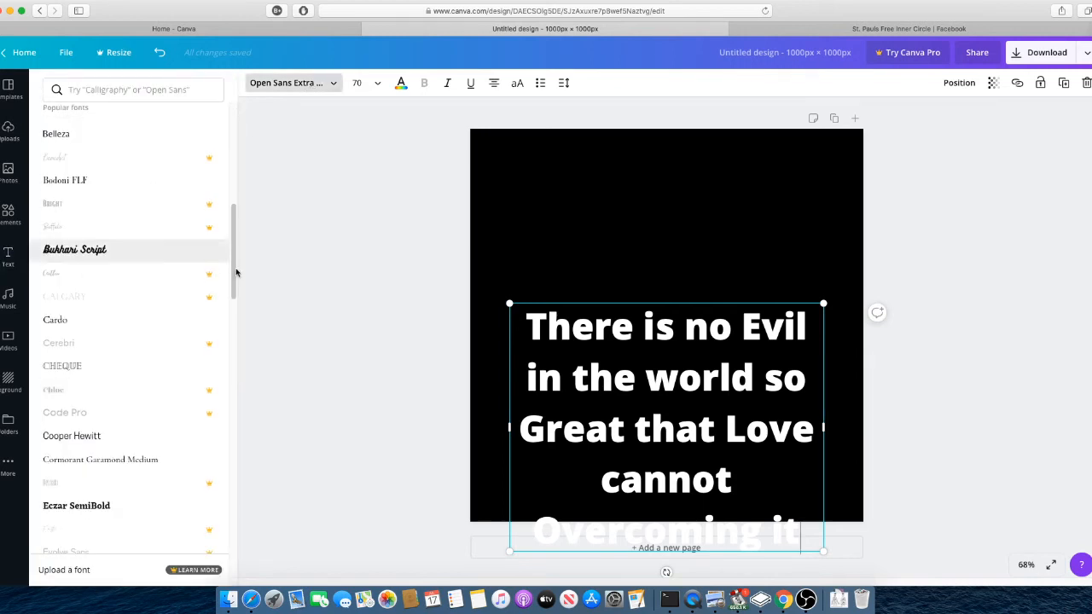
{"action": "mouse_move", "coordinate": [194, 239]}
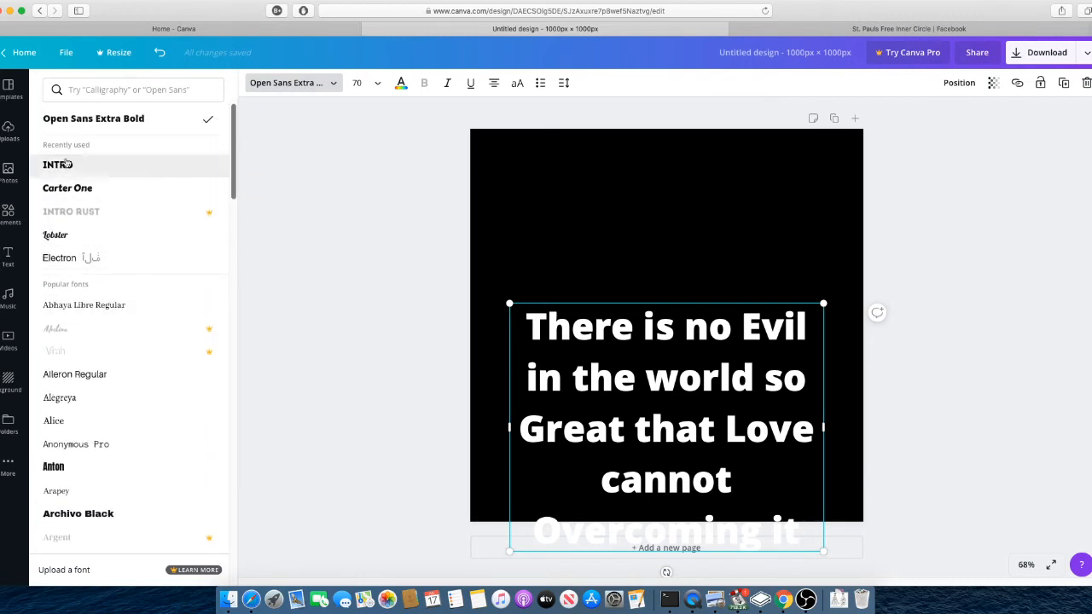
{"action": "left_click", "coordinate": [58, 163]}
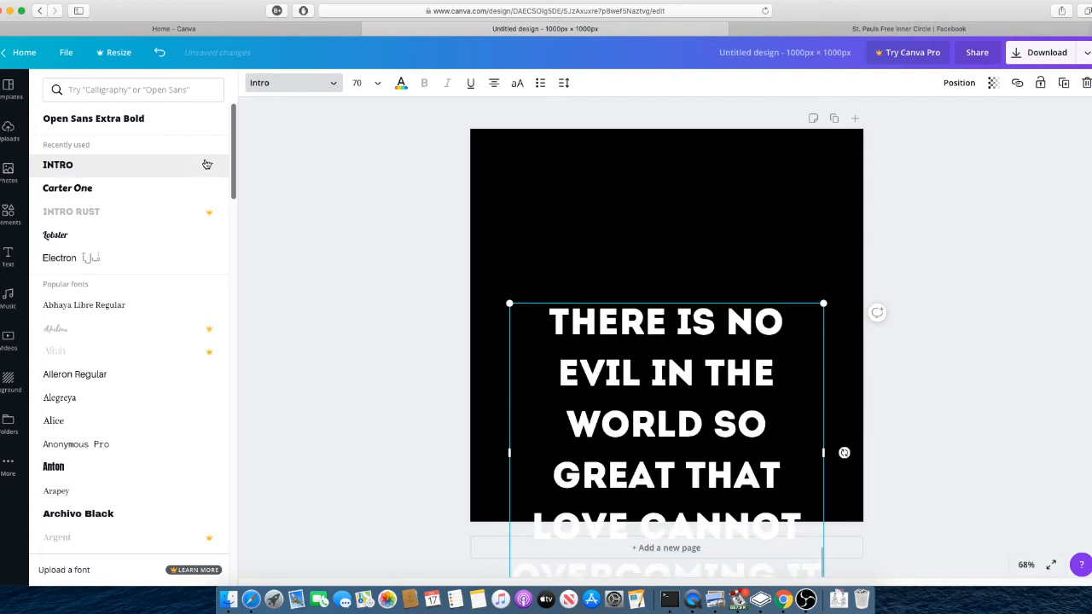
{"action": "left_click", "coordinate": [58, 164]}
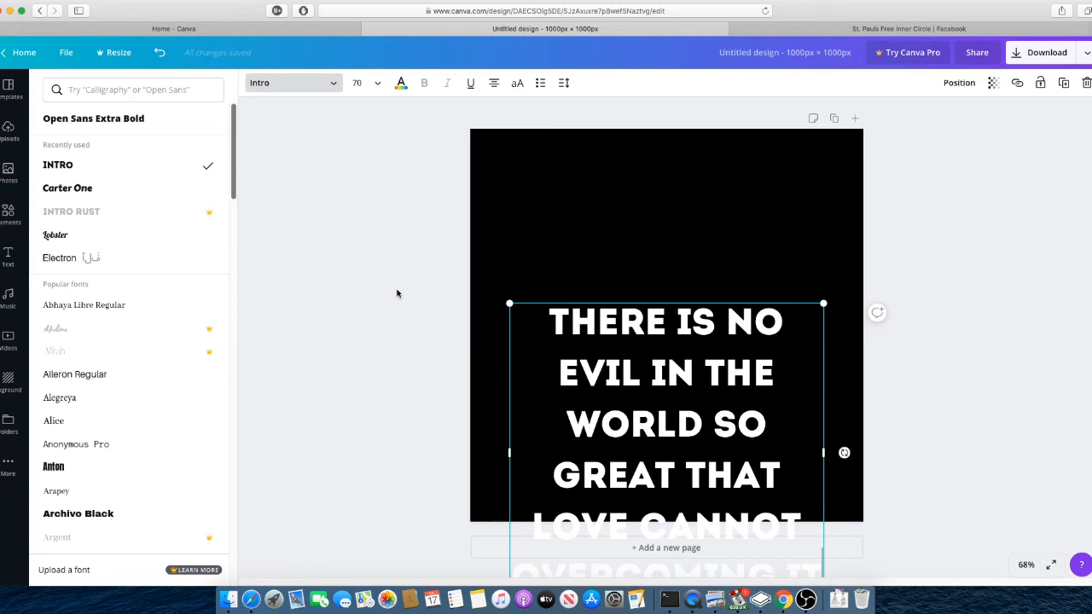
{"action": "left_click", "coordinate": [375, 82]}
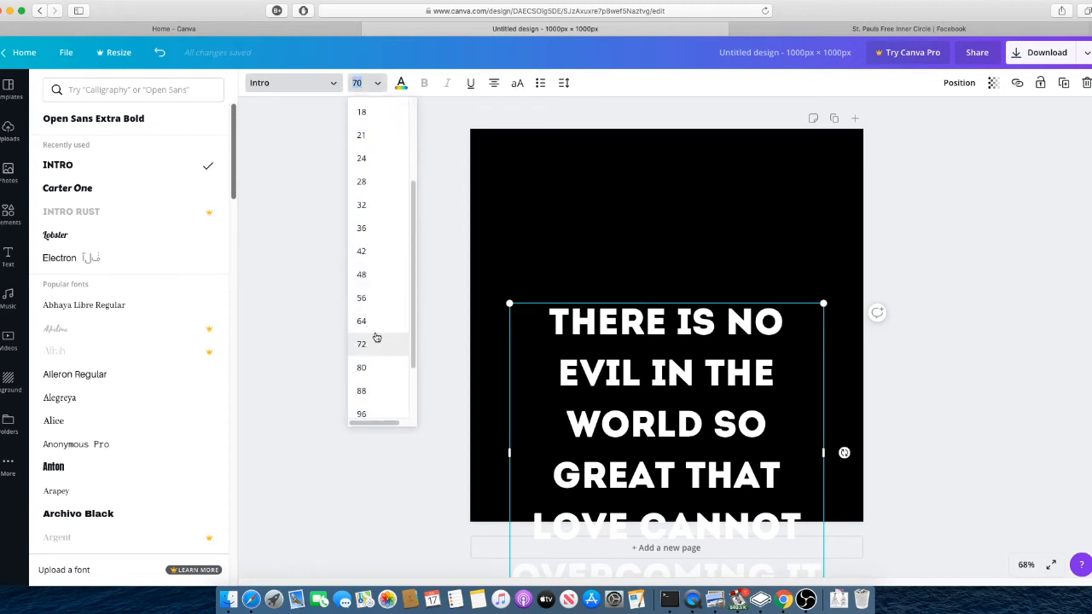
{"action": "left_click", "coordinate": [362, 344]}
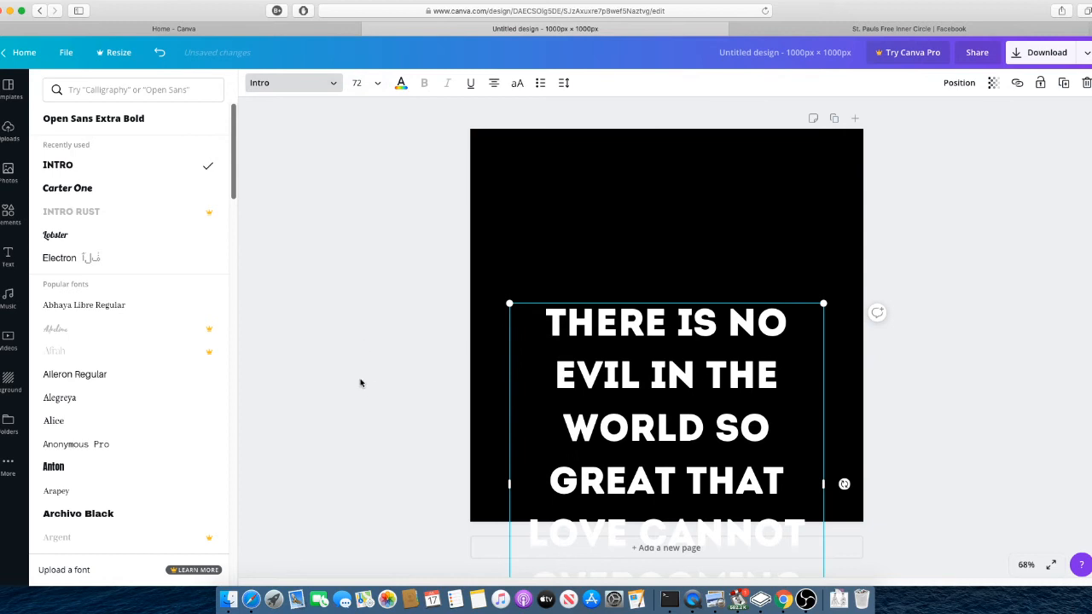
{"action": "mouse_move", "coordinate": [809, 290]}
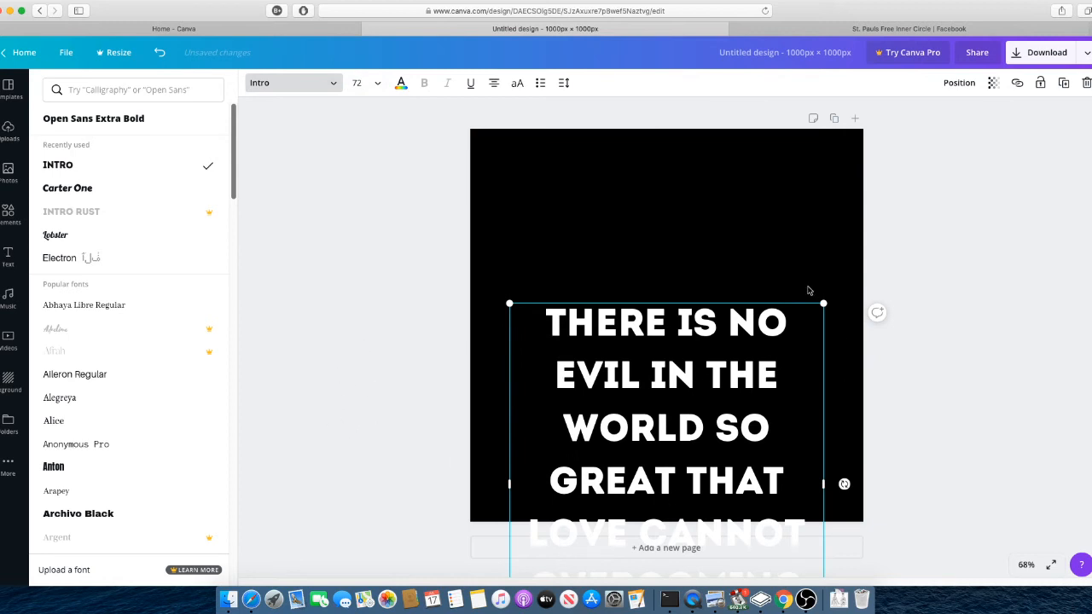
{"action": "mouse_move", "coordinate": [676, 300]}
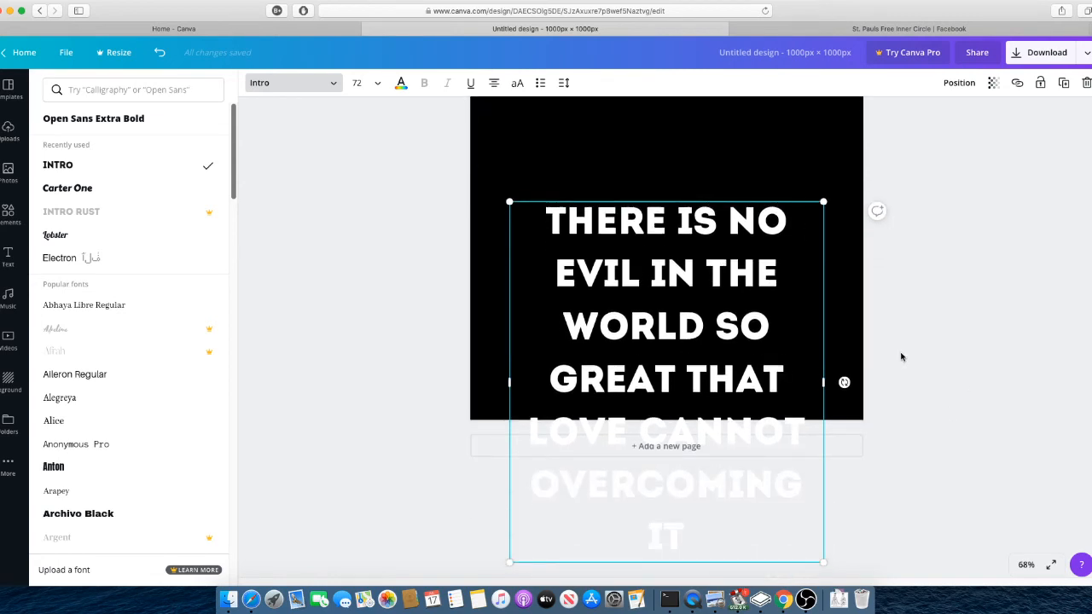
{"action": "mouse_move", "coordinate": [919, 515]}
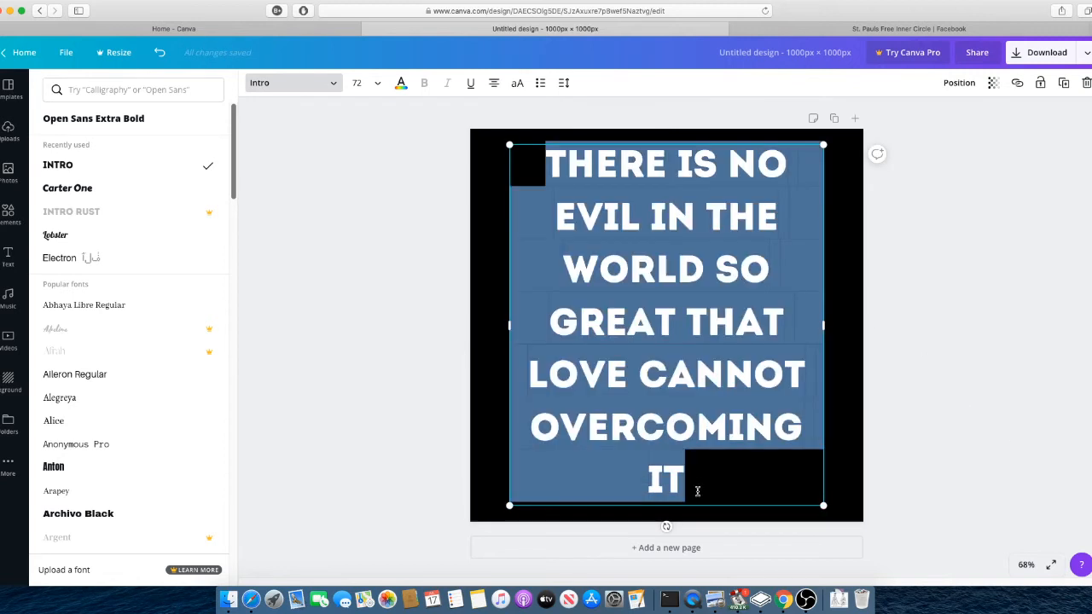
- With the quote moved up inside the square, bring up the text size list
{"action": "left_click", "coordinate": [378, 82]}
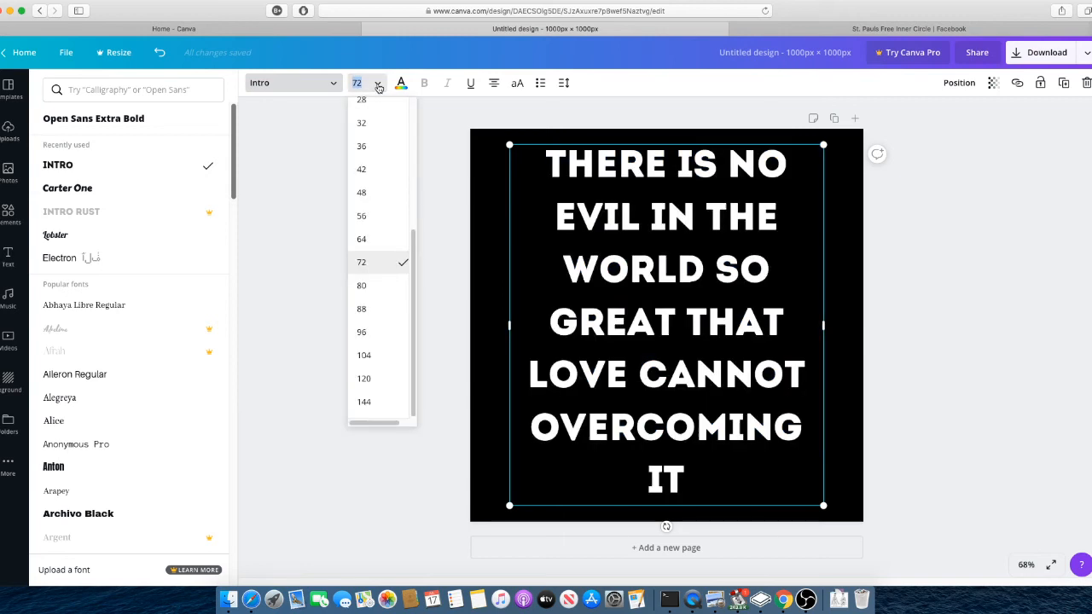
{"action": "mouse_move", "coordinate": [386, 198]}
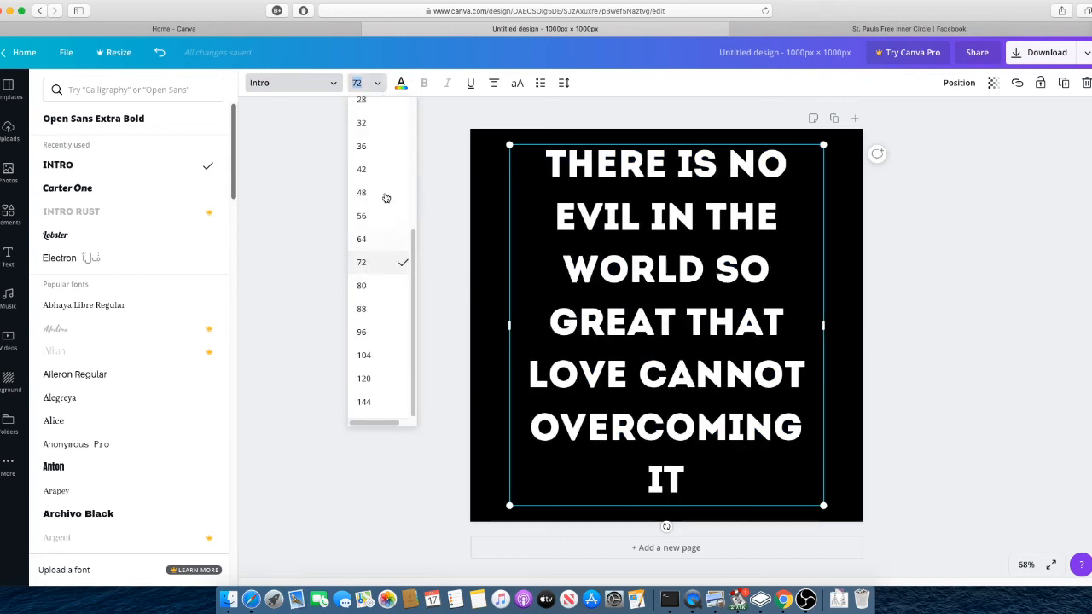
- Reduce the quote size to 64 and then settle on 58 so it fits the black square
{"action": "left_click", "coordinate": [362, 239]}
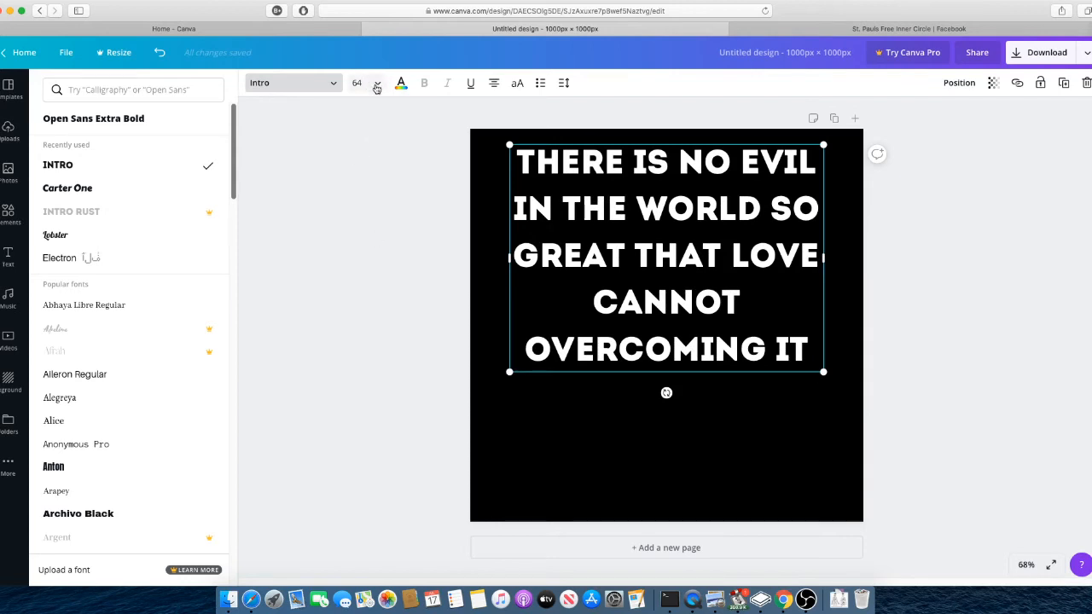
{"action": "left_click", "coordinate": [376, 82]}
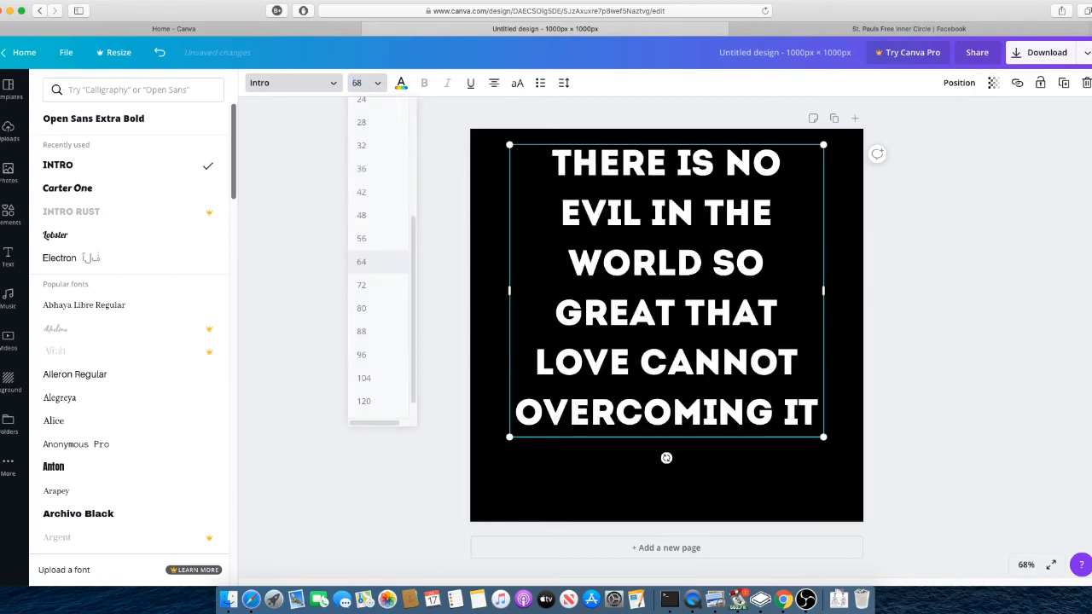
{"action": "left_click", "coordinate": [794, 168]}
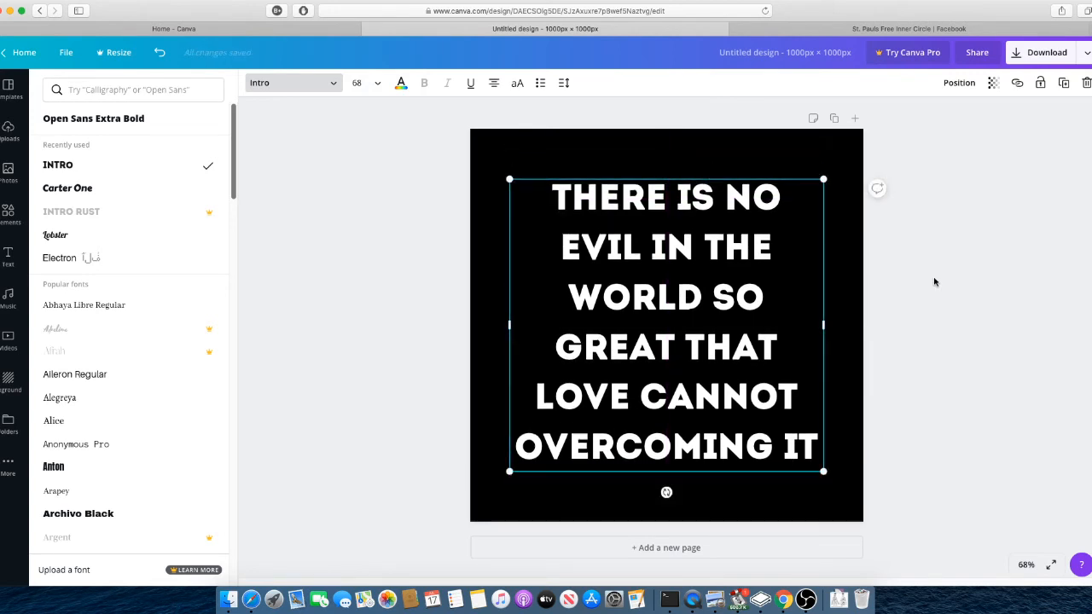
{"action": "mouse_move", "coordinate": [951, 269]}
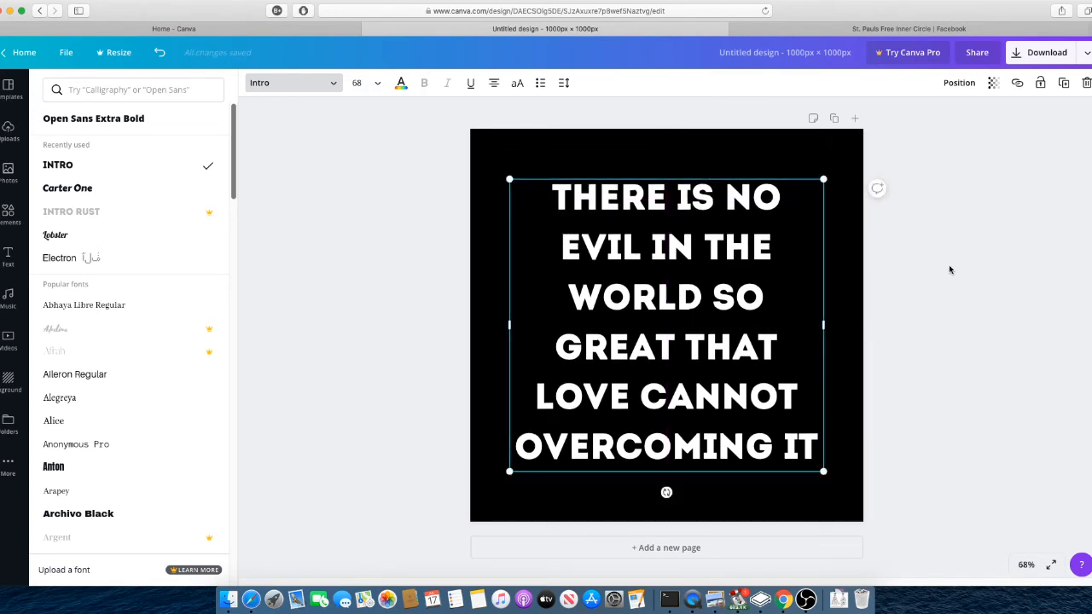
{"action": "mouse_move", "coordinate": [275, 274]}
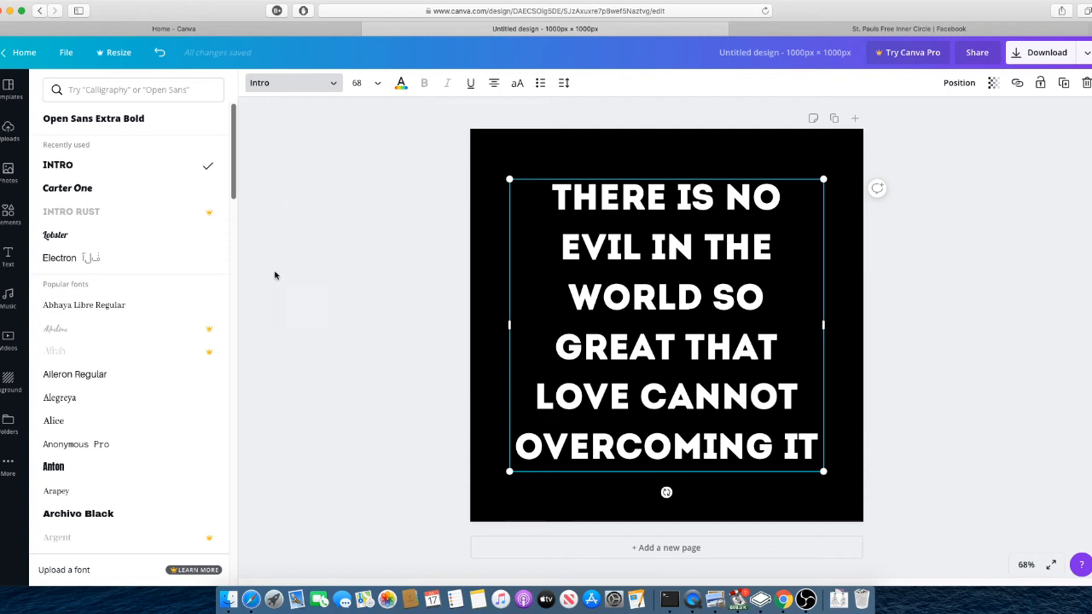
- Add a small body-text attribution starting "Dan" beneath the quote and select its text
{"action": "left_click", "coordinate": [9, 256]}
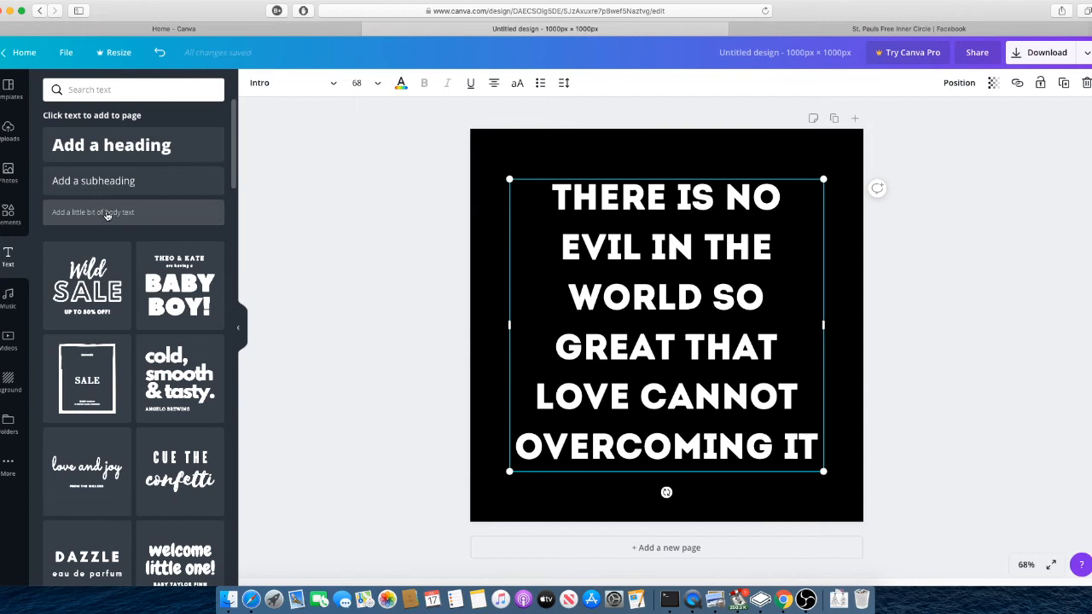
{"action": "left_click", "coordinate": [92, 212]}
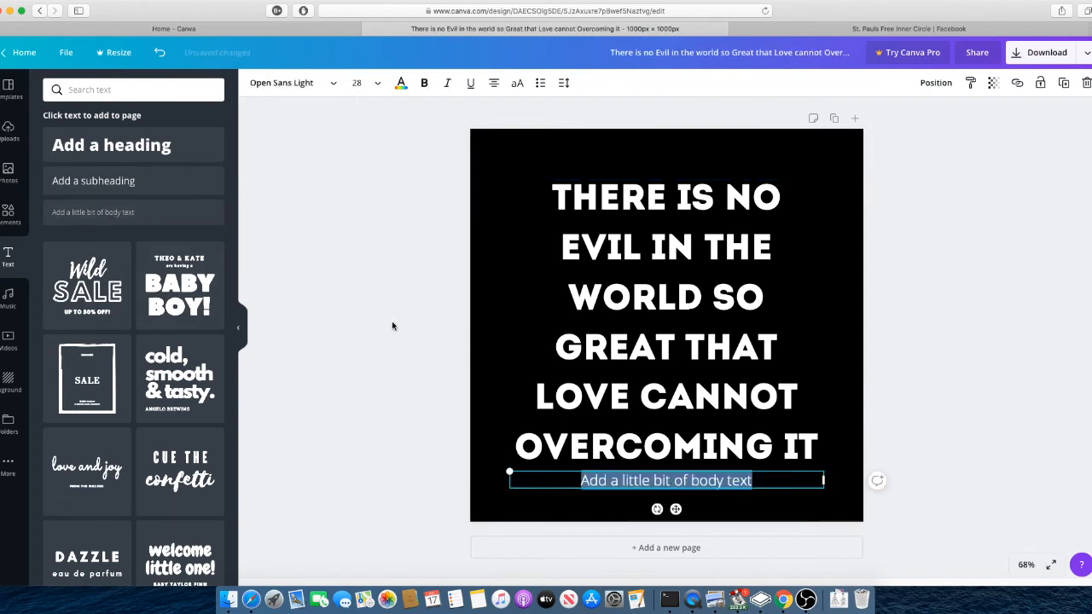
{"action": "type", "text": "Daniel Mark Schwartz"}
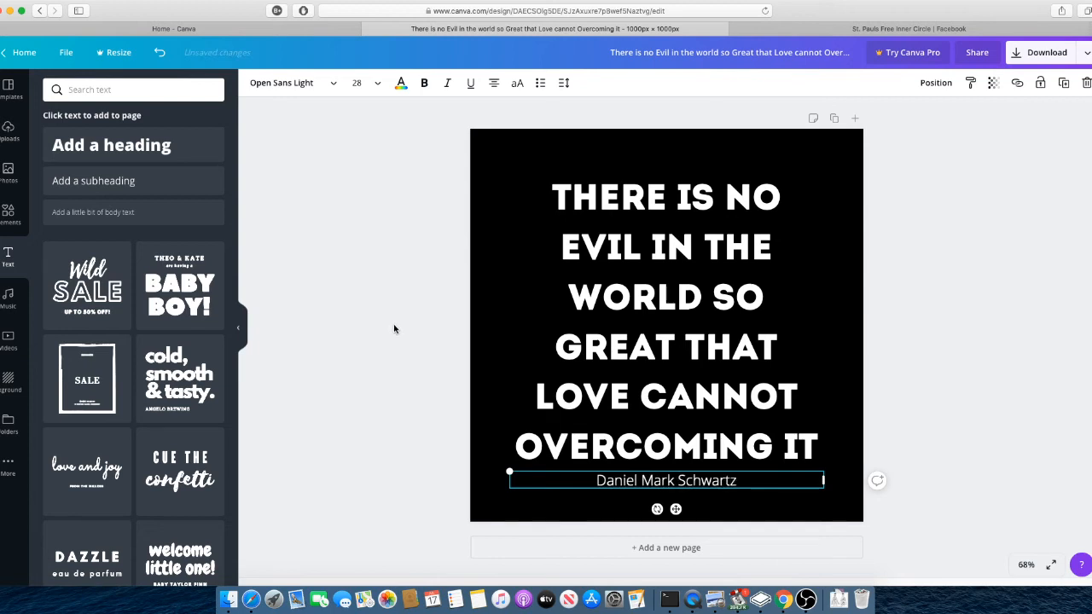
{"action": "mouse_move", "coordinate": [370, 395]}
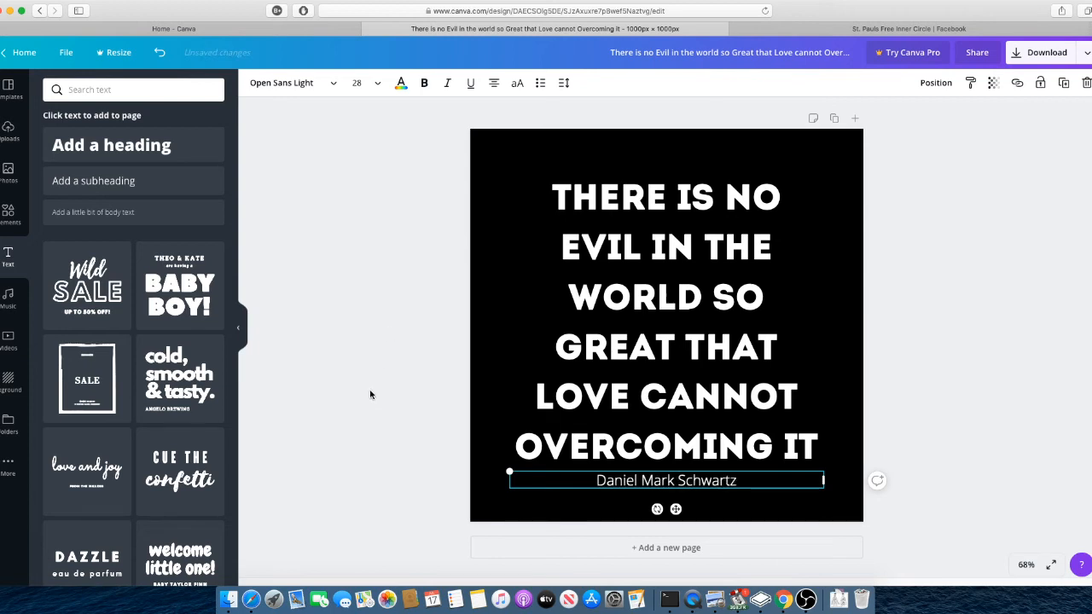
{"action": "double_click", "coordinate": [666, 479]}
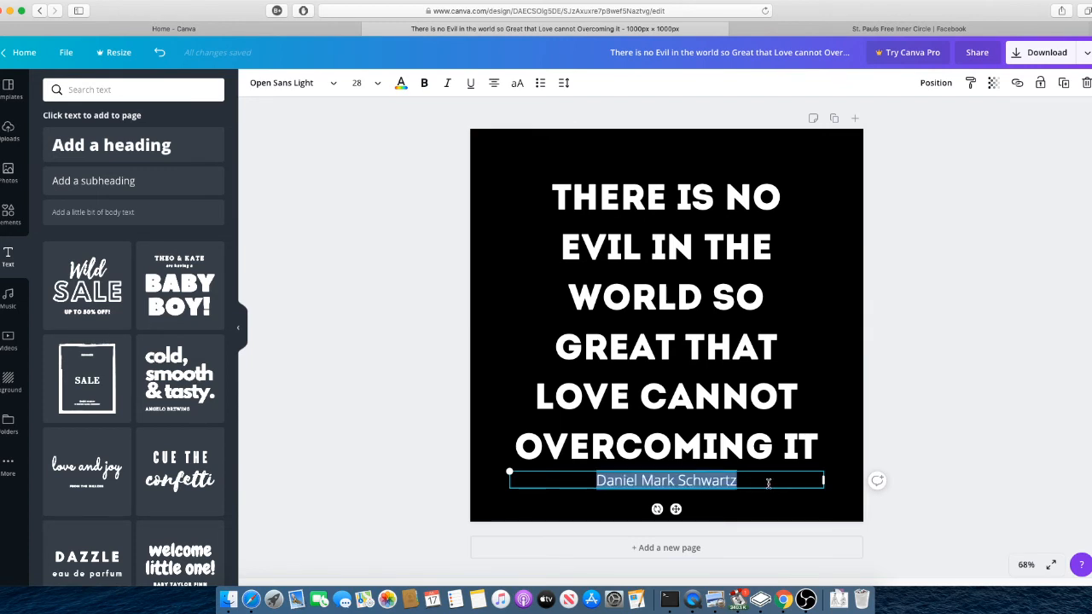
{"action": "left_click", "coordinate": [665, 321]}
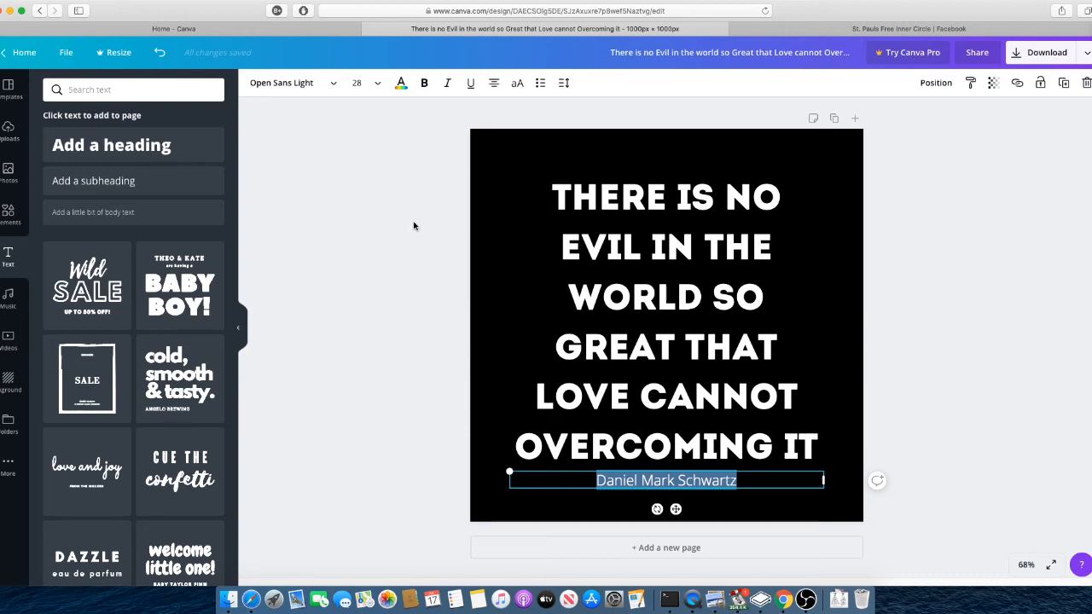
{"action": "mouse_move", "coordinate": [458, 357]}
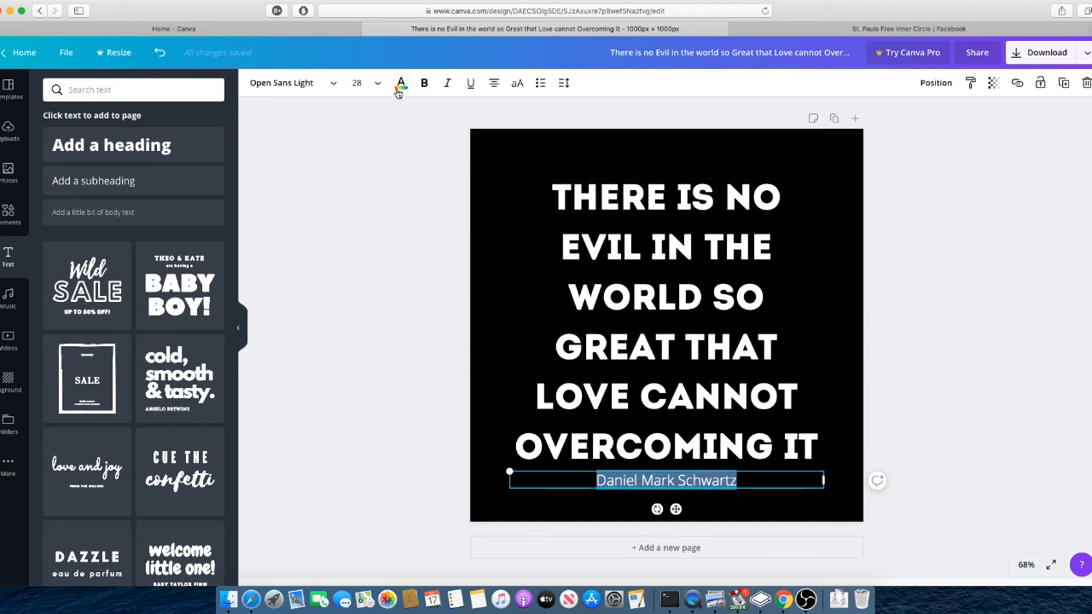
- Recolor the attribution gray and finish editing it in the lower part of the design
{"action": "left_click", "coordinate": [399, 82]}
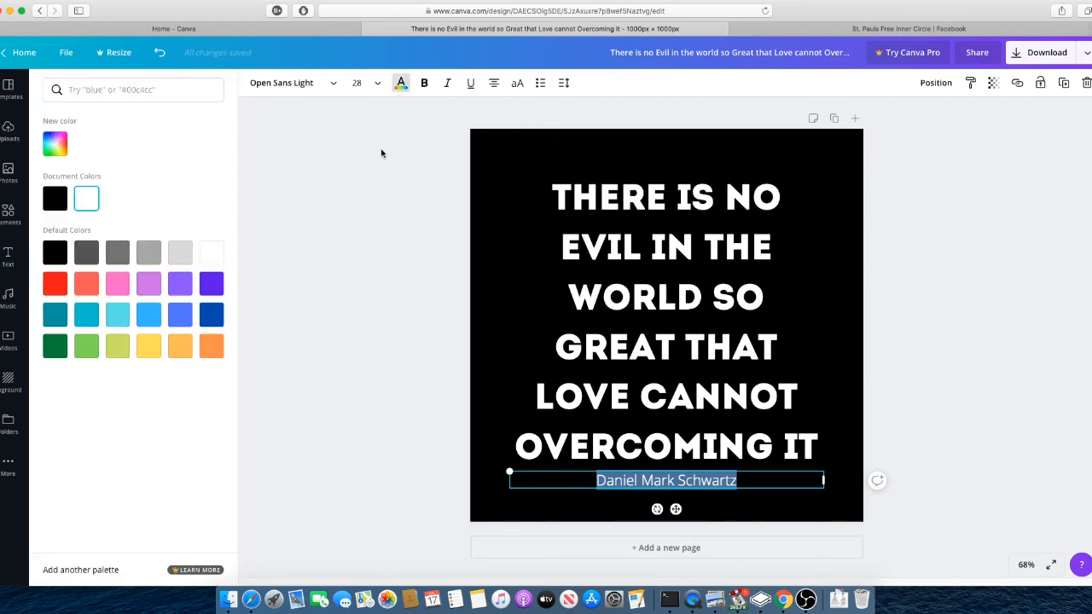
{"action": "mouse_move", "coordinate": [86, 253]}
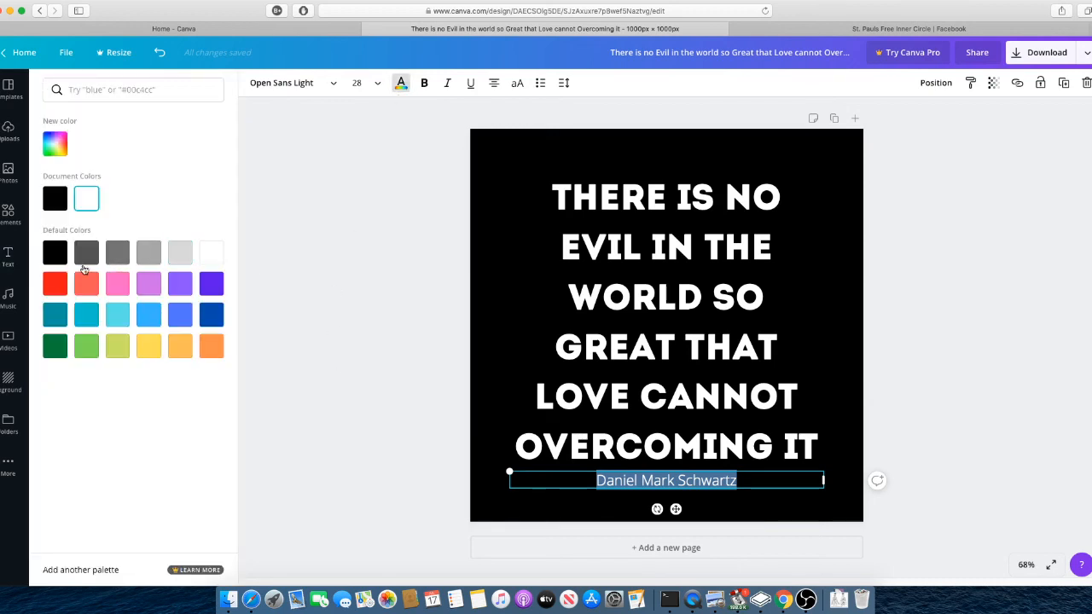
{"action": "left_click", "coordinate": [85, 252]}
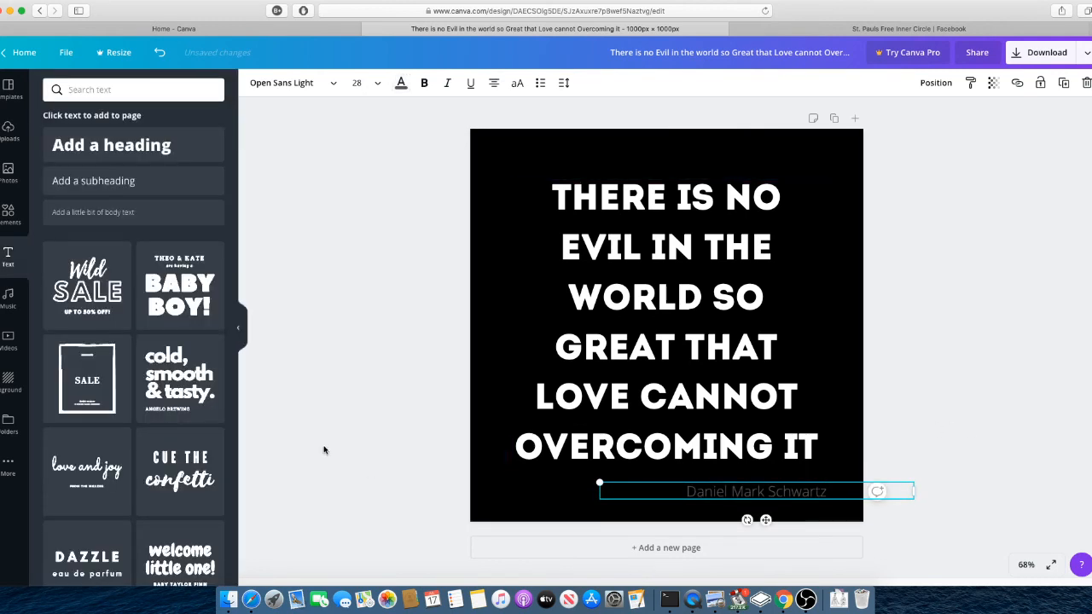
{"action": "left_click", "coordinate": [324, 450]}
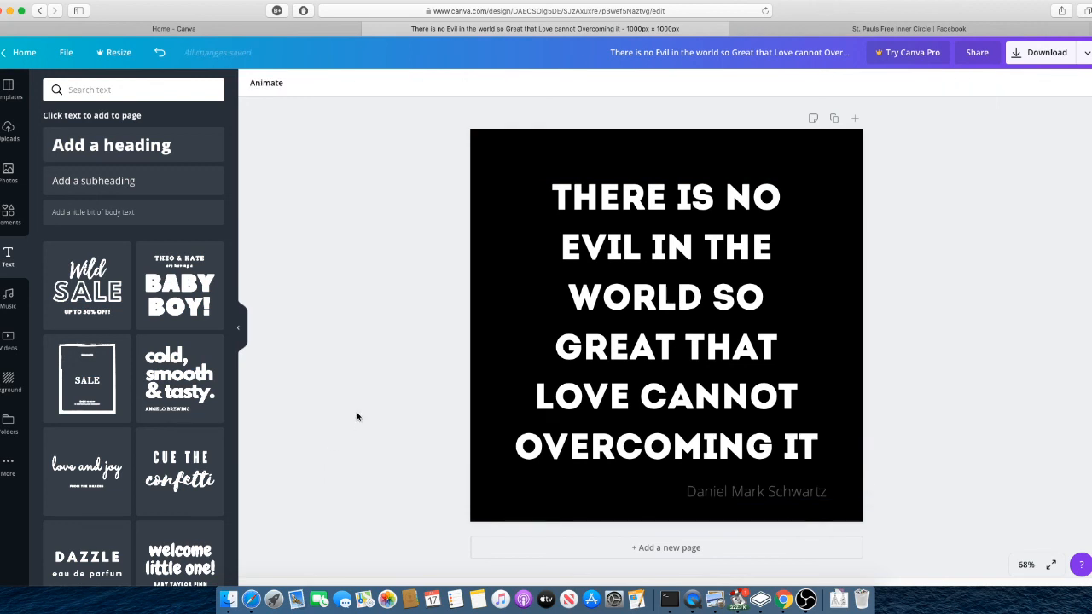
{"action": "mouse_move", "coordinate": [1019, 418]}
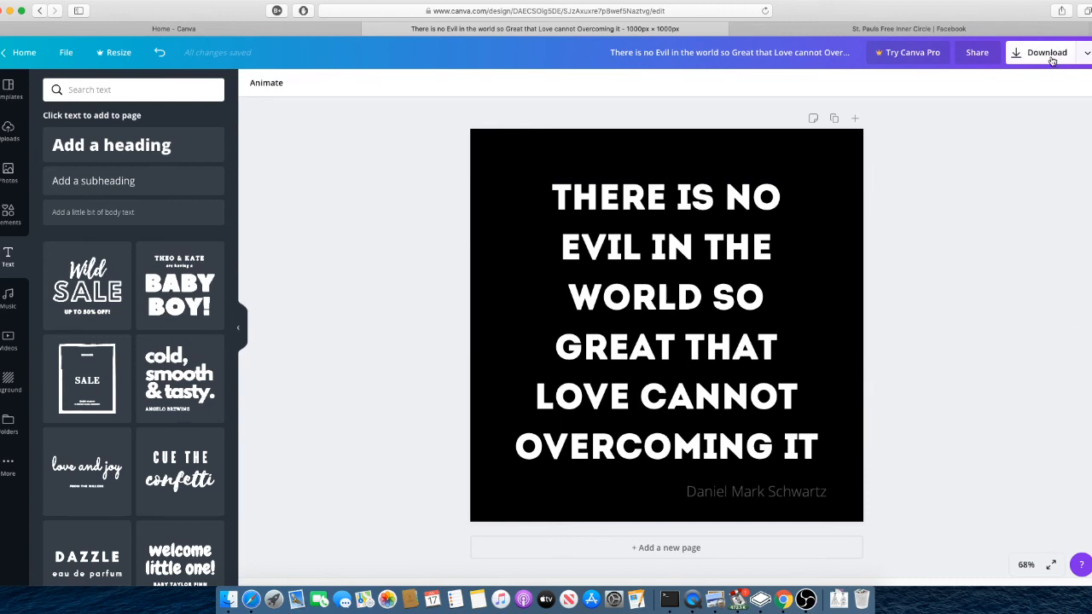
- Download the quote design with PNG chosen as the file type
{"action": "left_click", "coordinate": [1046, 51]}
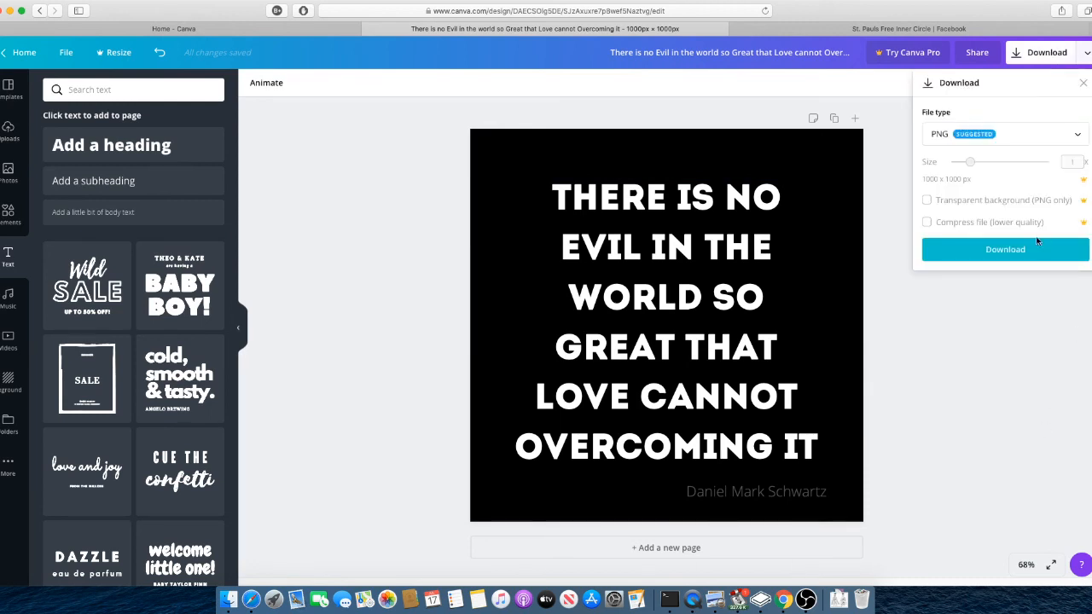
{"action": "left_click", "coordinate": [1003, 133]}
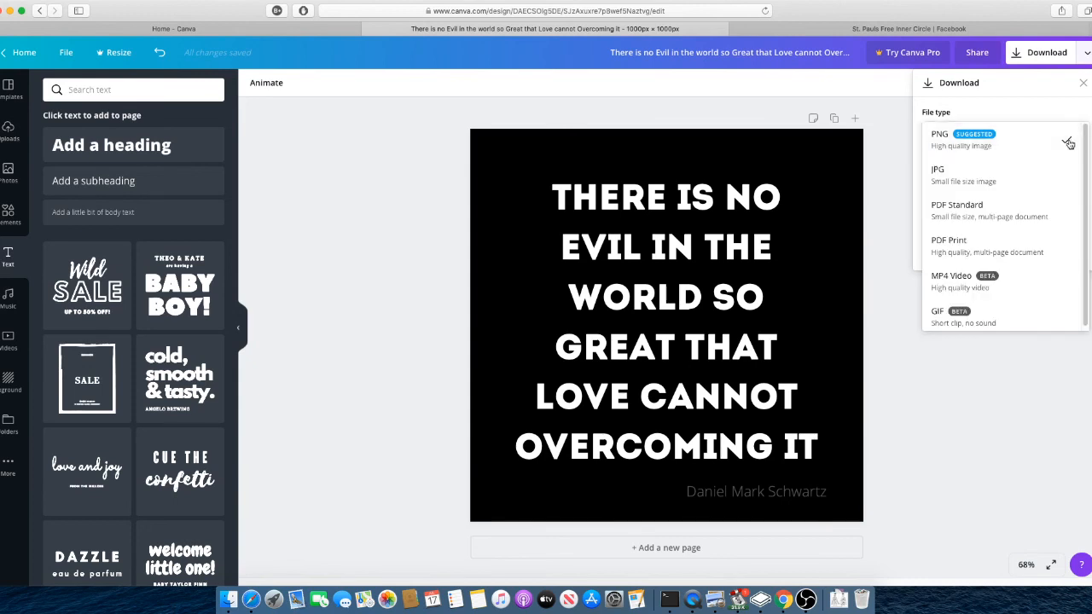
{"action": "left_click", "coordinate": [939, 133]}
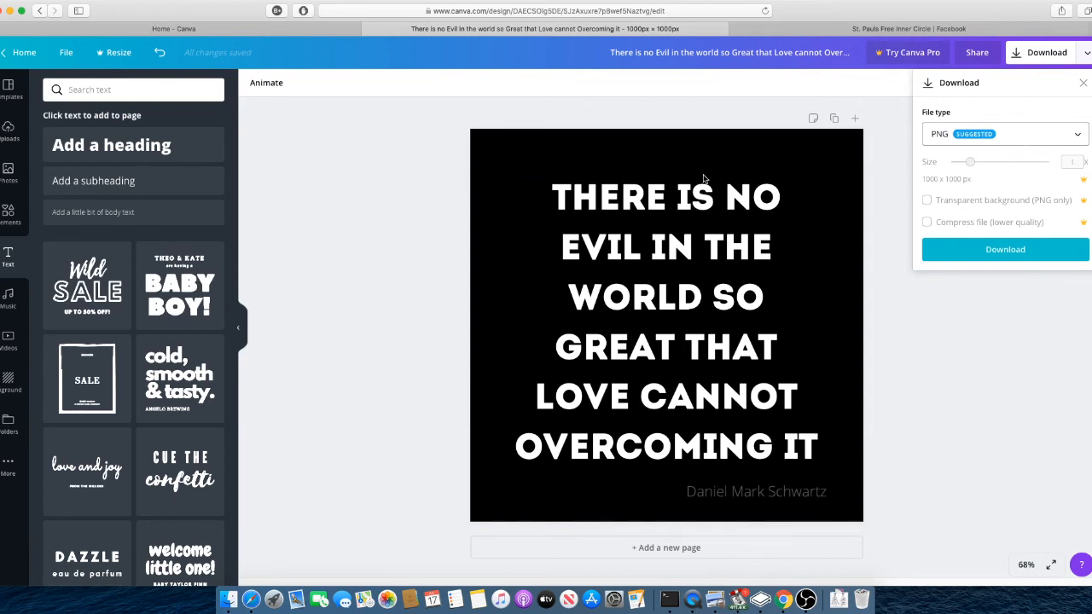
{"action": "mouse_move", "coordinate": [505, 140]}
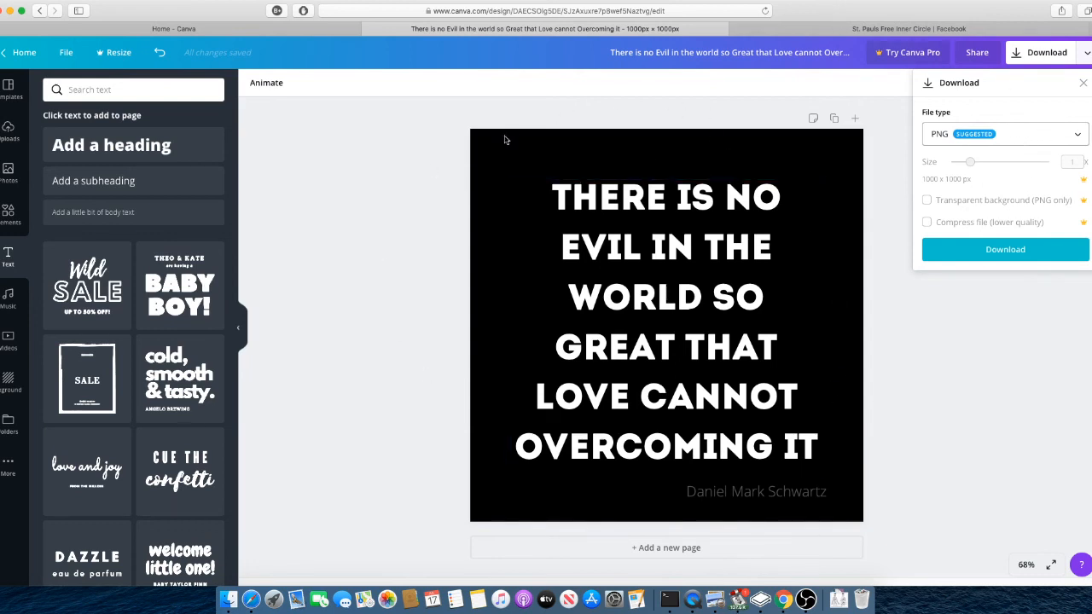
{"action": "mouse_move", "coordinate": [946, 390]}
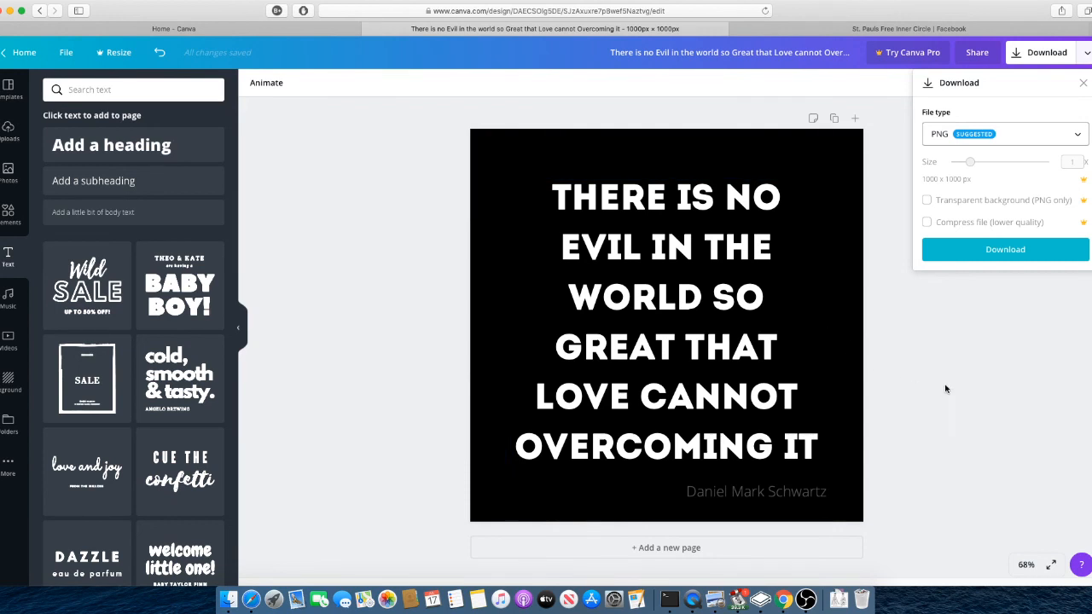
{"action": "mouse_move", "coordinate": [1039, 271]}
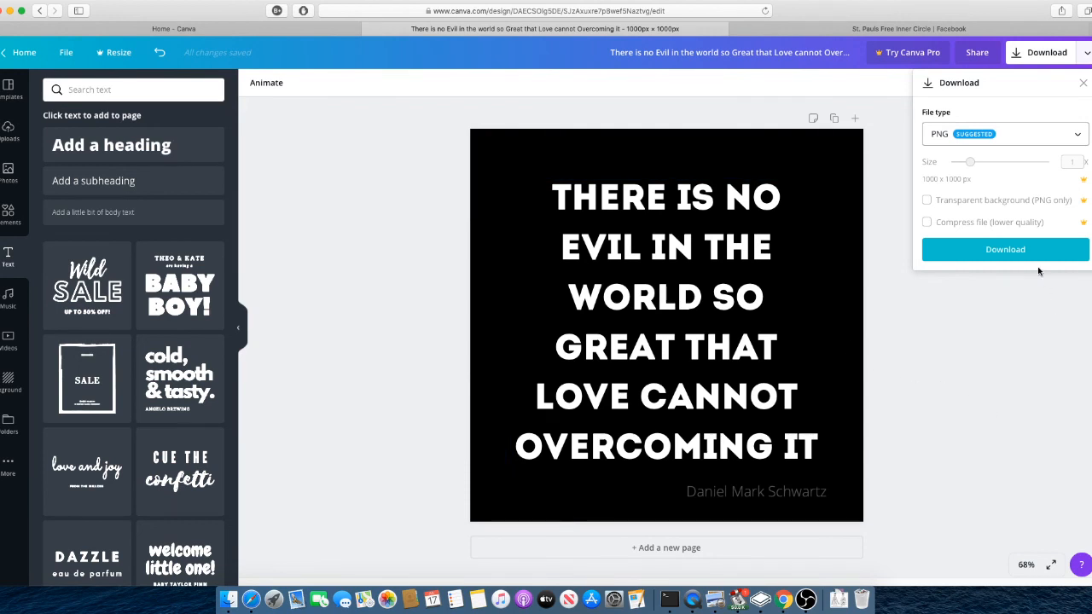
{"action": "mouse_move", "coordinate": [1035, 333]}
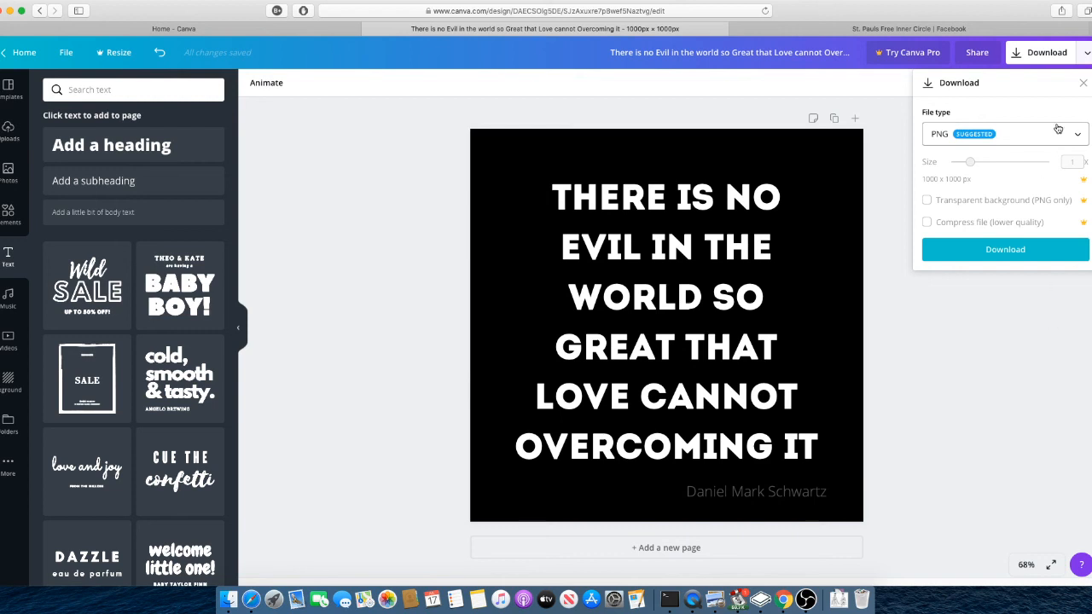
{"action": "left_click", "coordinate": [1005, 133]}
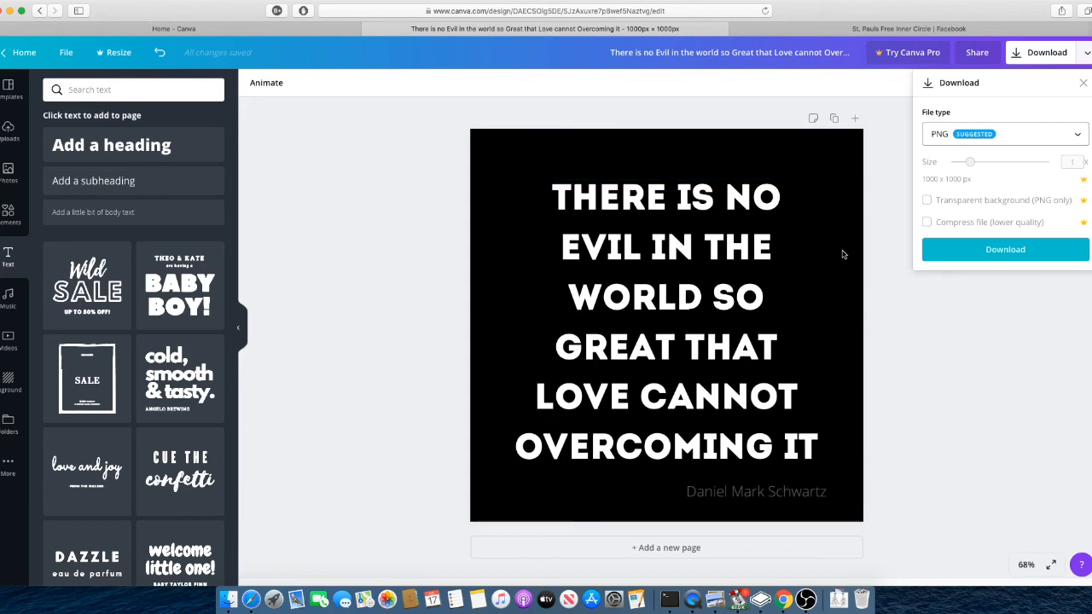
{"action": "left_click", "coordinate": [1005, 249]}
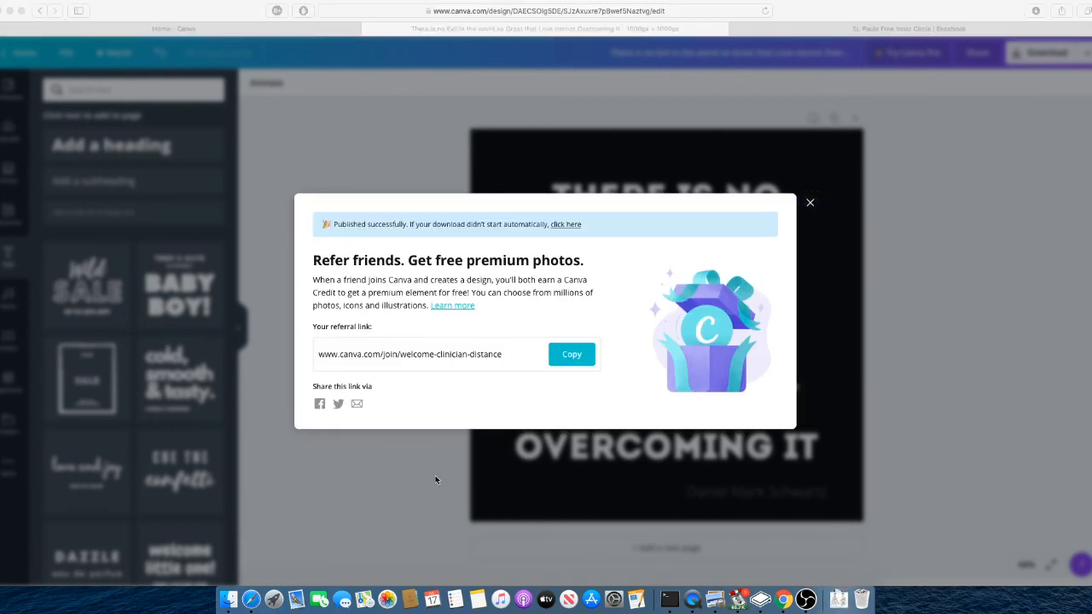
{"action": "mouse_move", "coordinate": [826, 232]}
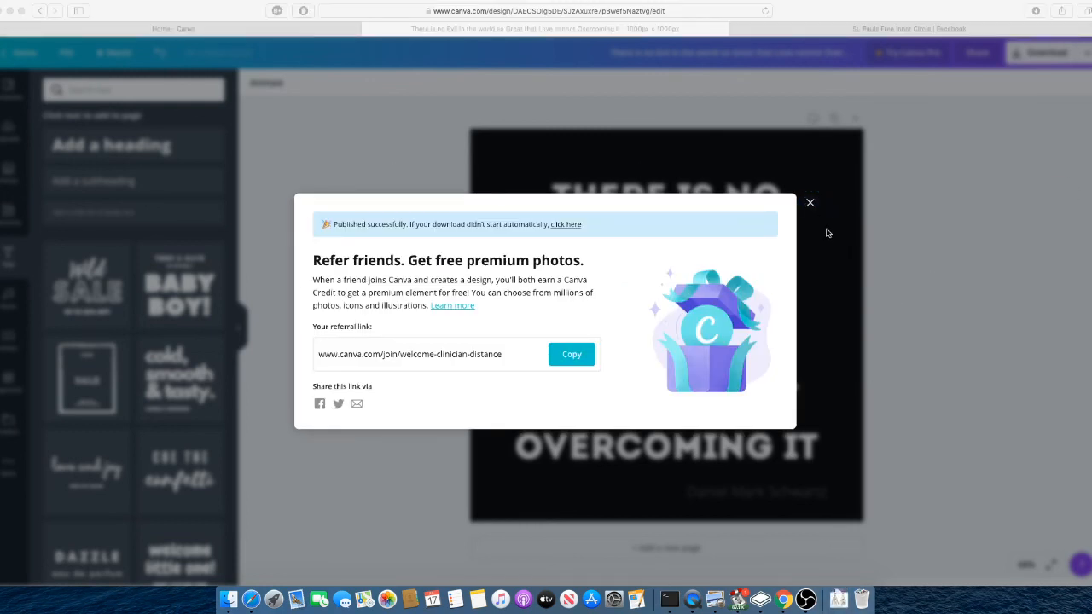
- Close the 'Refer friends' pop-up so the downloaded PNG opens in Preview
{"action": "left_click", "coordinate": [809, 201]}
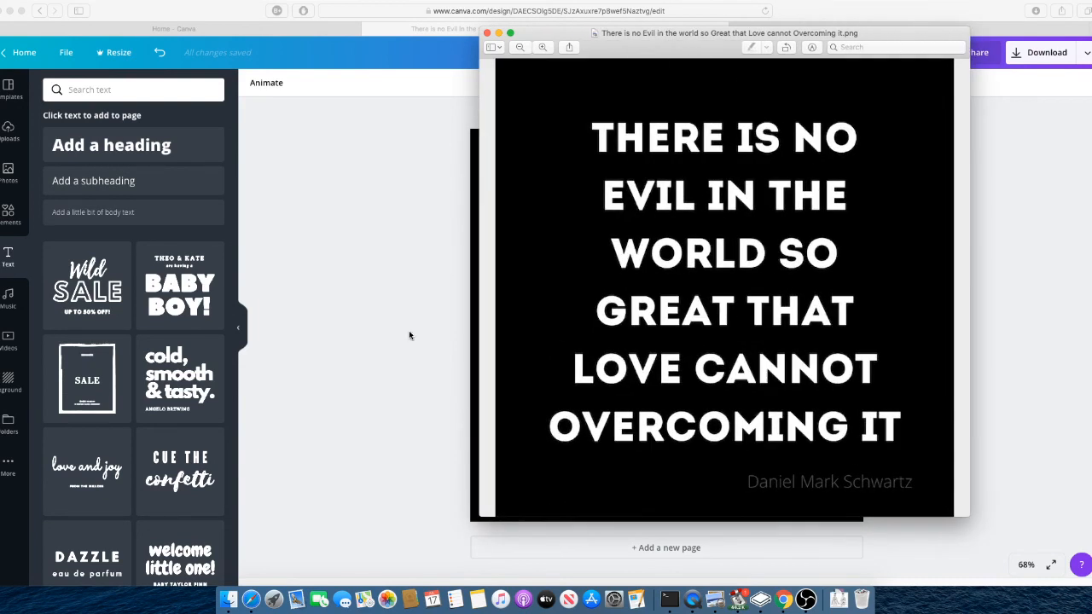
- Close the Preview window after checking the PNG, returning to the Canva editor
{"action": "left_click", "coordinate": [488, 33]}
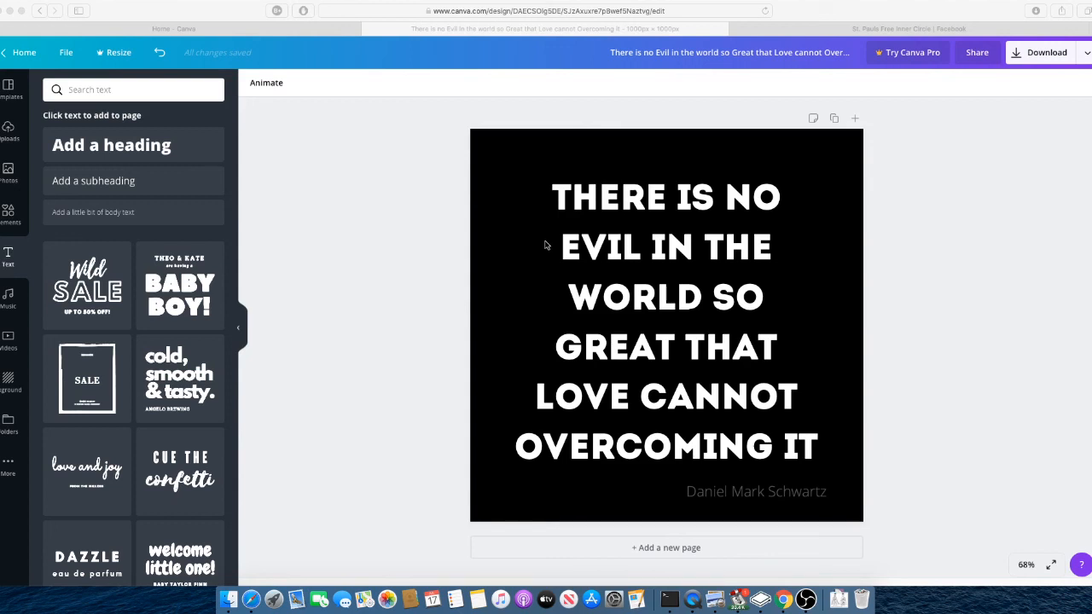
{"action": "mouse_move", "coordinate": [860, 396]}
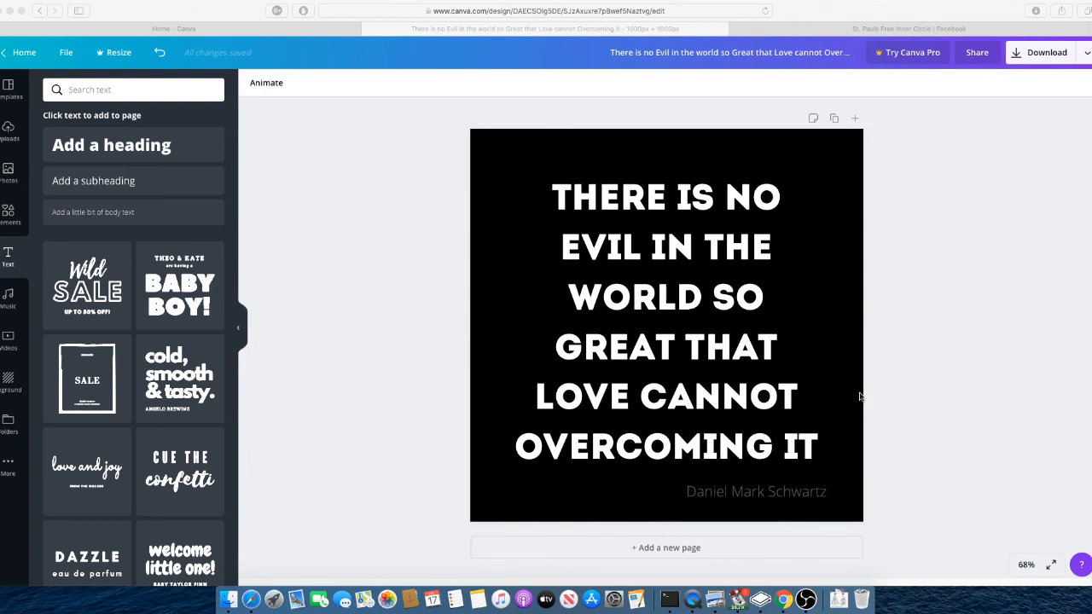
{"action": "mouse_move", "coordinate": [369, 384]}
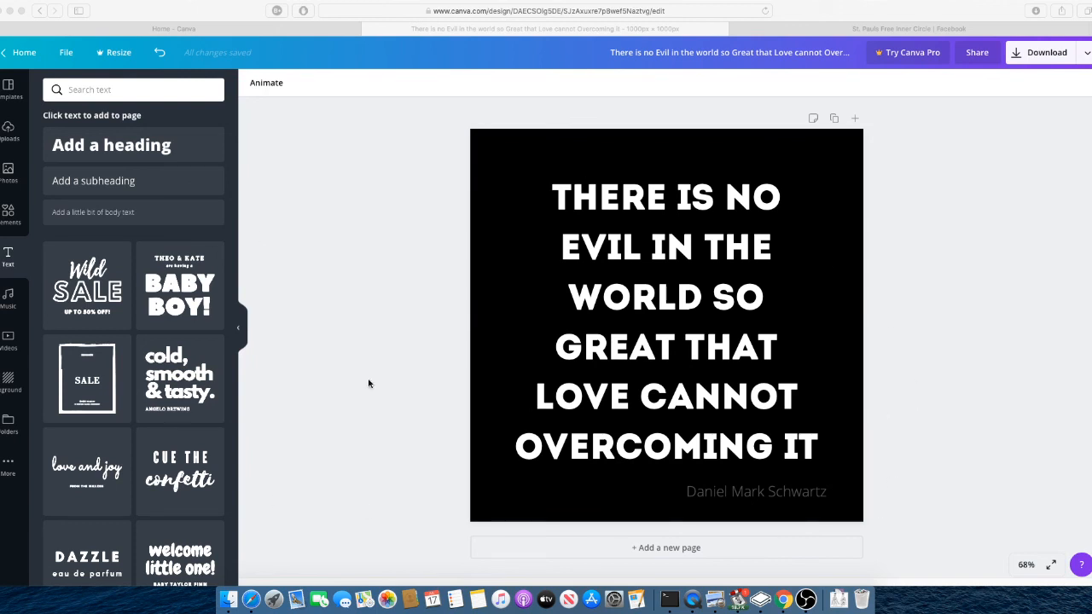
{"action": "mouse_move", "coordinate": [321, 452]}
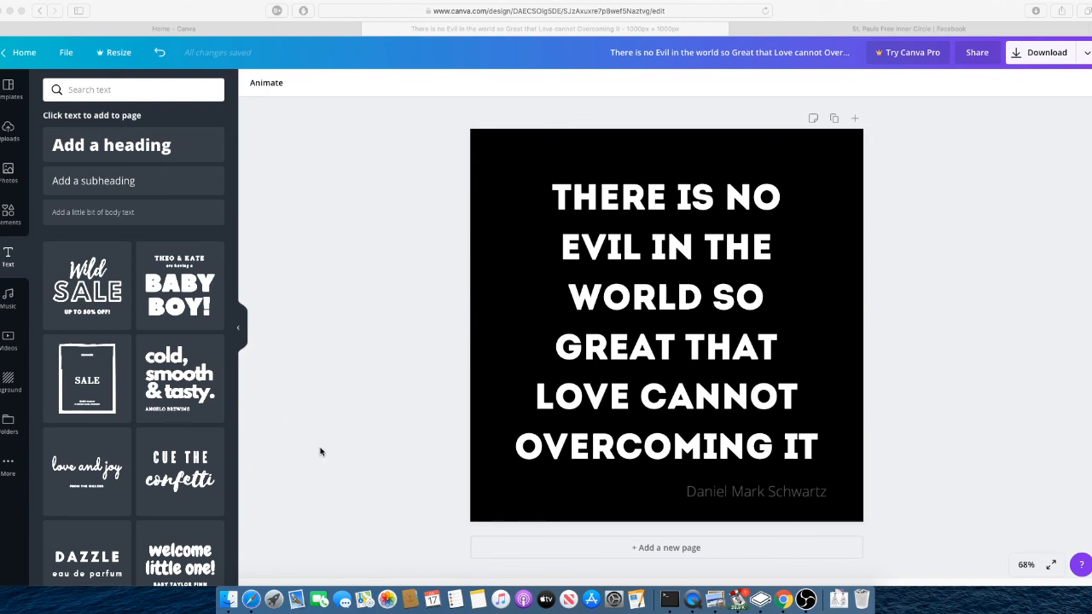